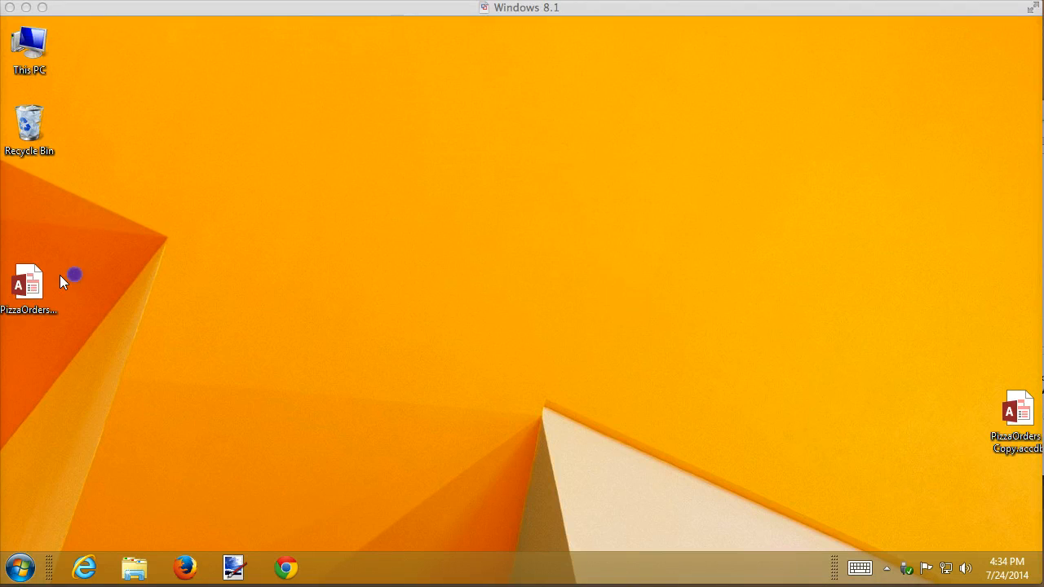
- Open PizzaOrders.accdb from the desktop and locate frmCustomerOrders in the Navigation Pane
{"action": "double_click", "coordinate": [29, 281]}
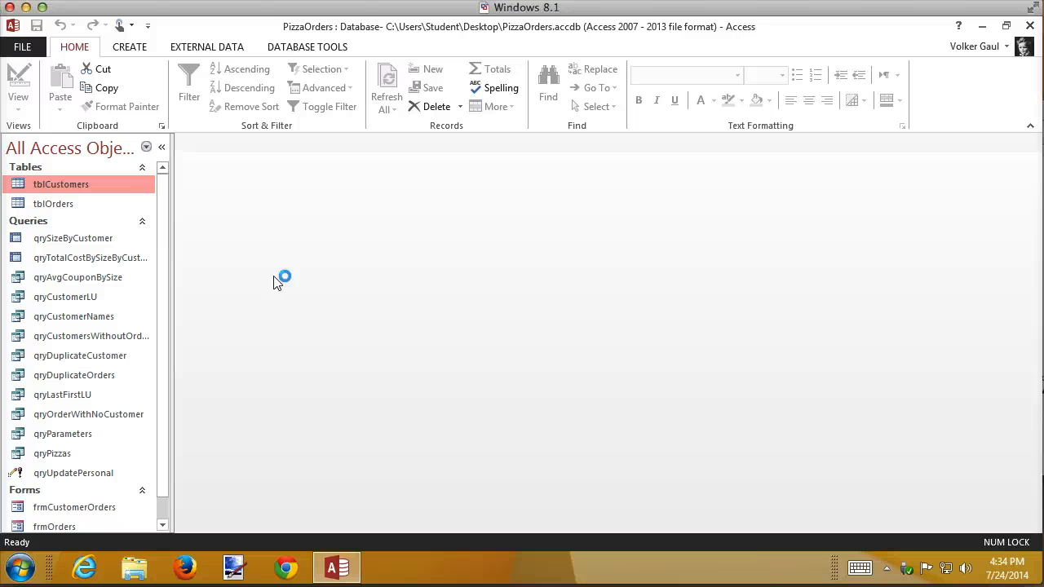
{"action": "mouse_move", "coordinate": [425, 308]}
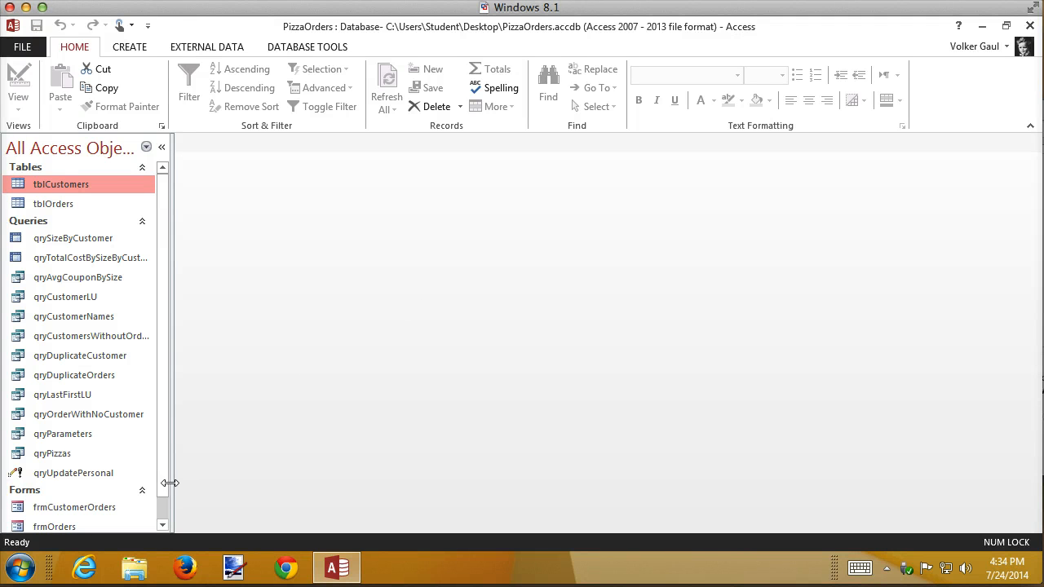
{"action": "scroll", "scroll_direction": "down", "scroll_amount": 3}
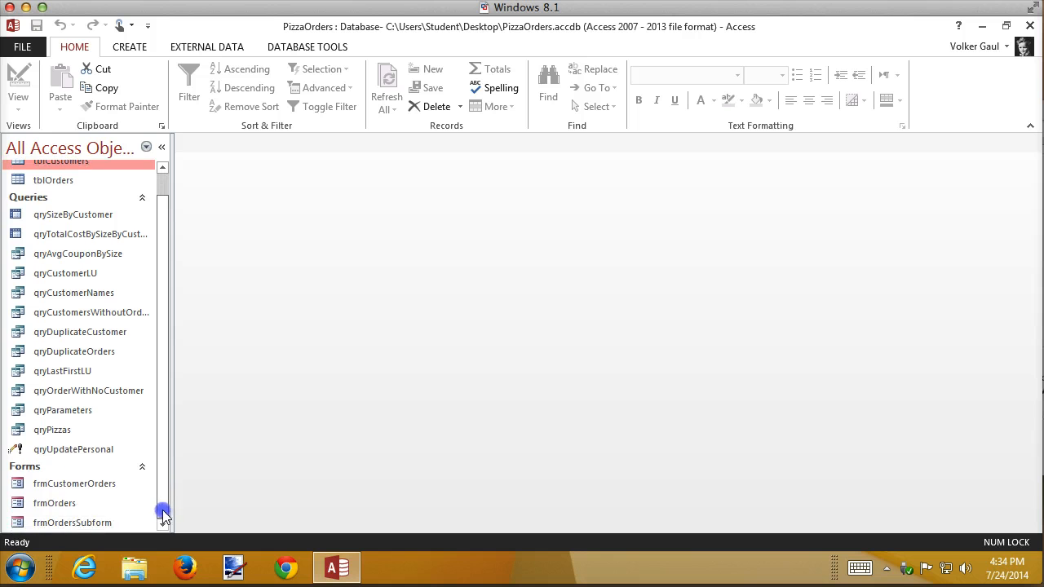
{"action": "mouse_move", "coordinate": [75, 483]}
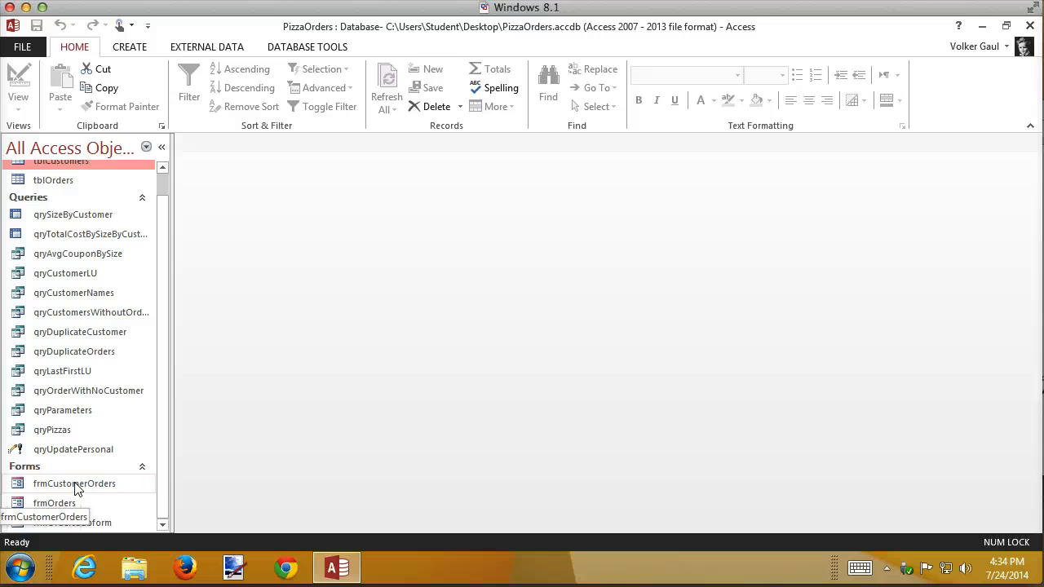
{"action": "left_click", "coordinate": [75, 483]}
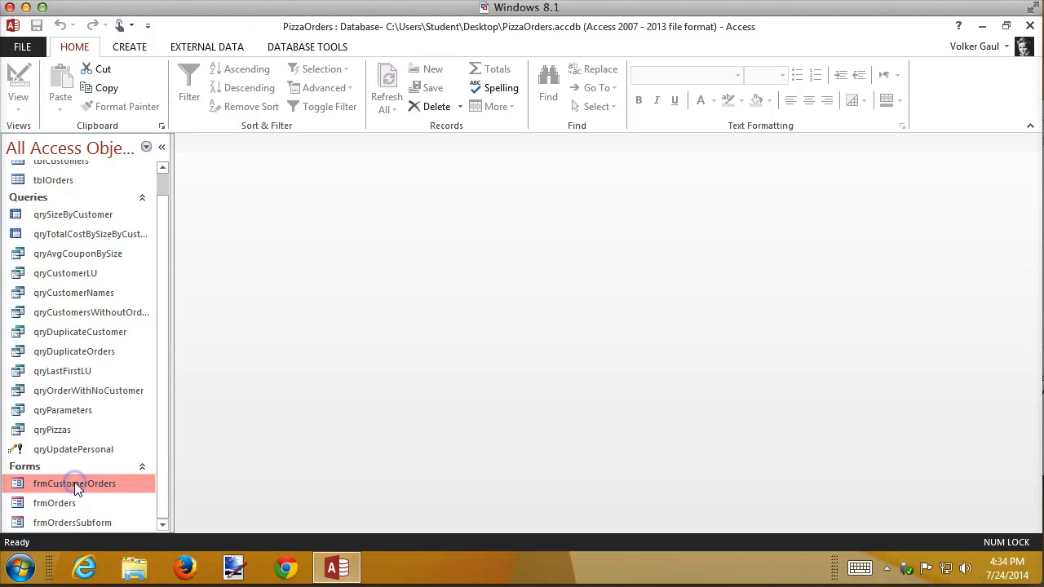
- Open frmCustomerOrders and advance to the second of 141 customer records
{"action": "double_click", "coordinate": [76, 483]}
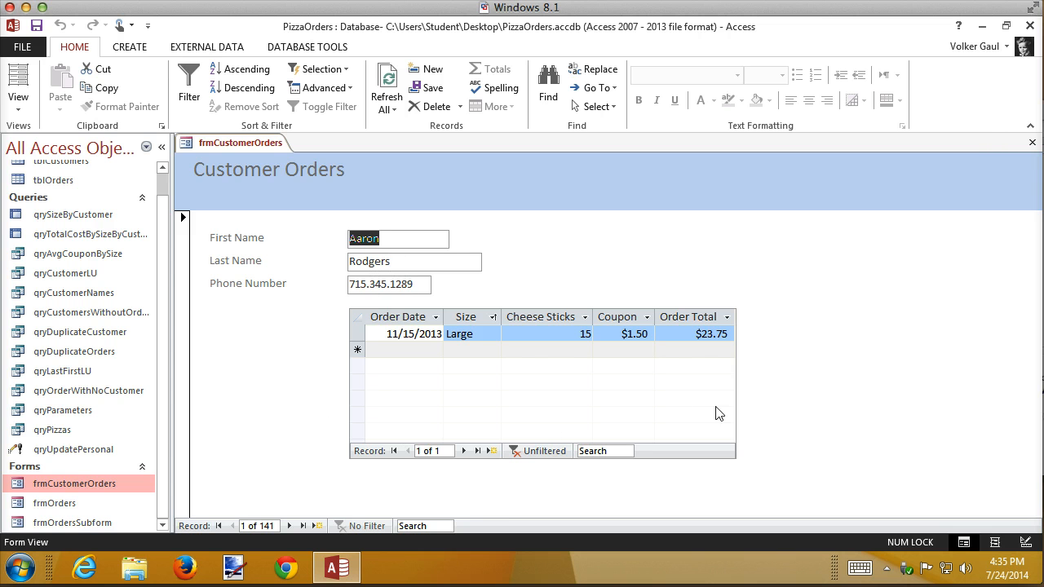
{"action": "mouse_move", "coordinate": [291, 527]}
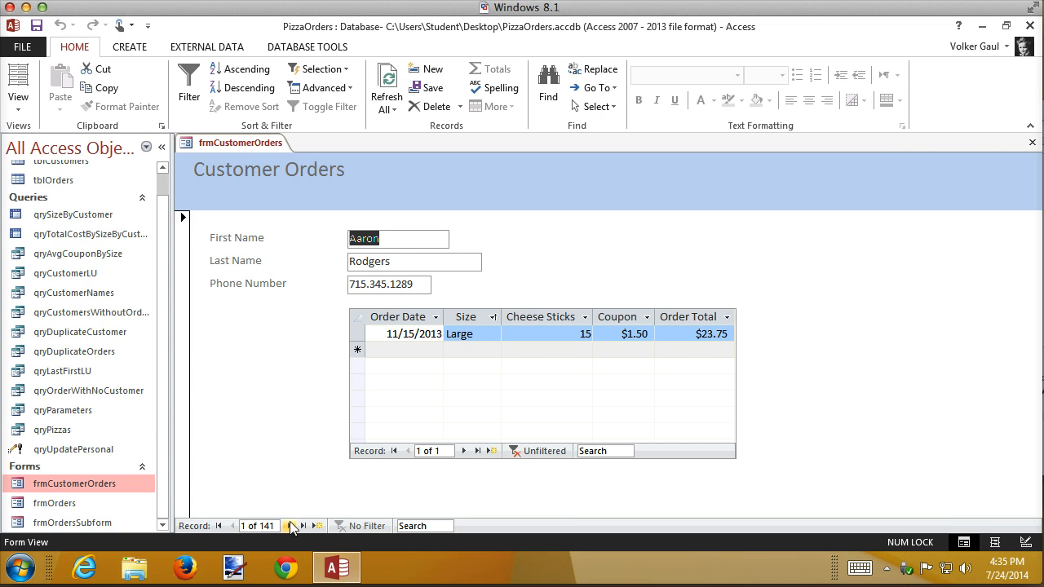
{"action": "left_click", "coordinate": [303, 526]}
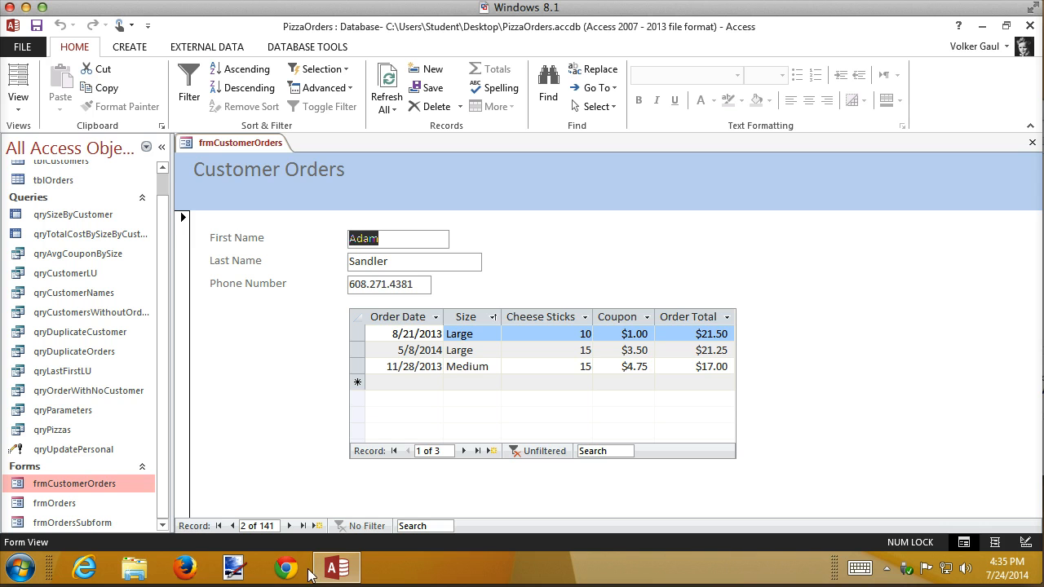
{"action": "mouse_move", "coordinate": [519, 427]}
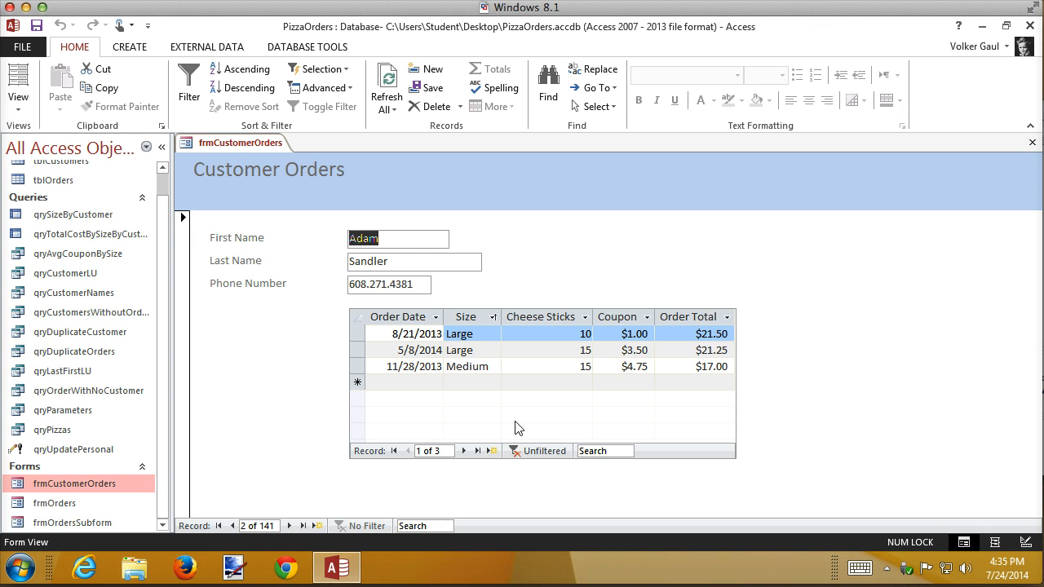
{"action": "mouse_move", "coordinate": [875, 238]}
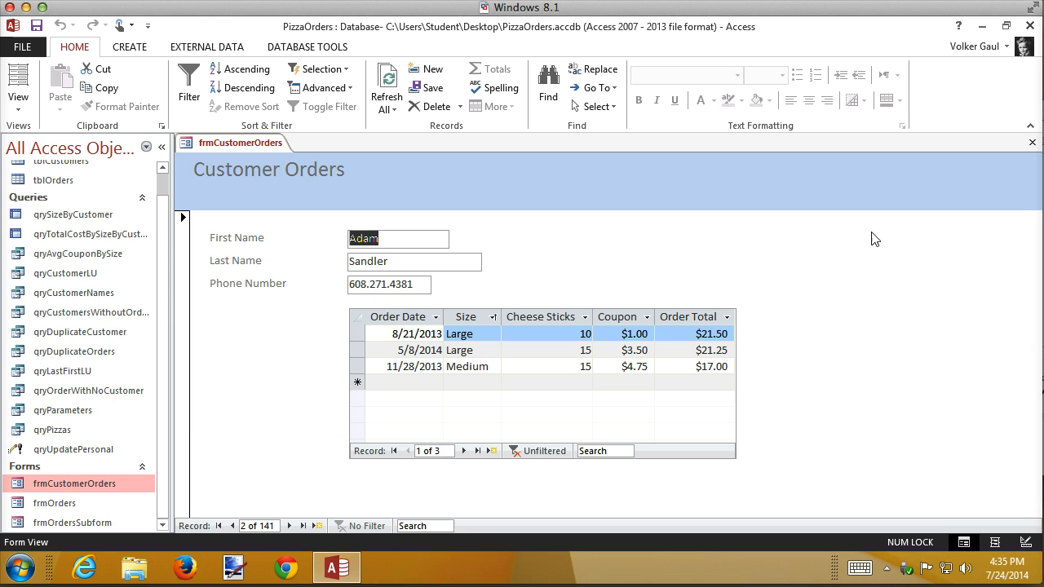
{"action": "mouse_move", "coordinate": [290, 525]}
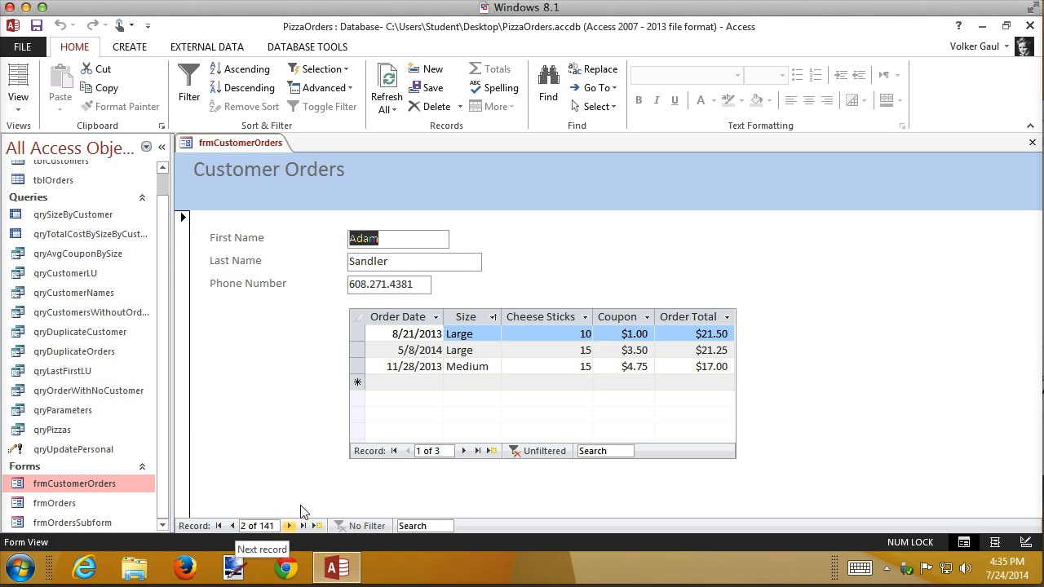
{"action": "mouse_move", "coordinate": [281, 512]}
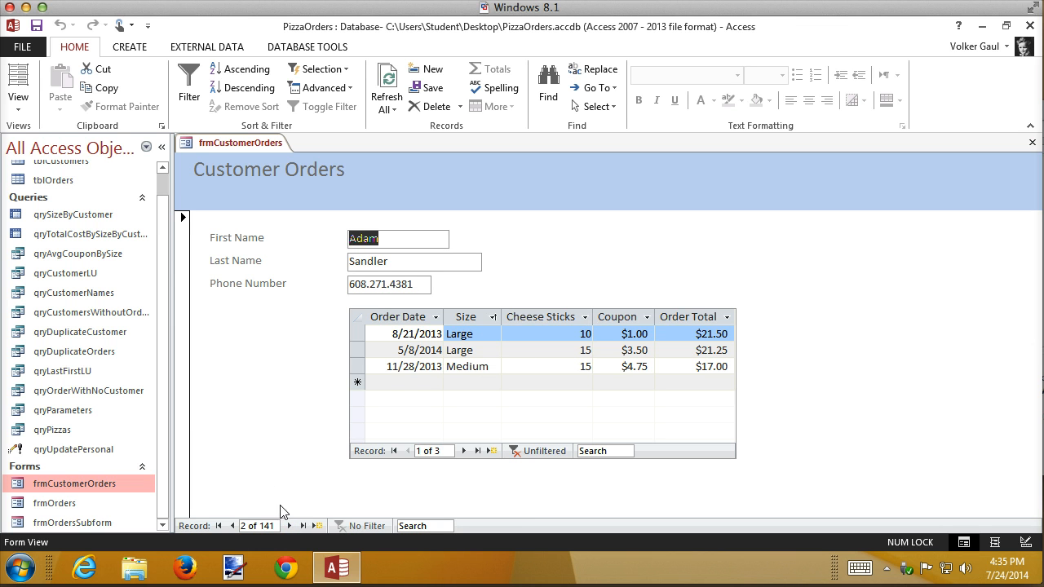
{"action": "mouse_move", "coordinate": [253, 454]}
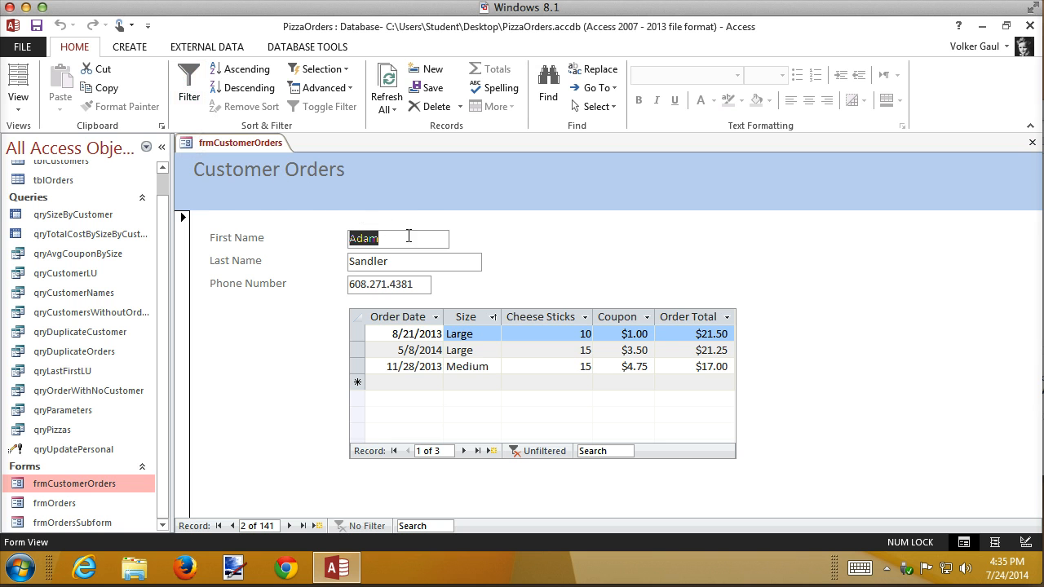
{"action": "mouse_move", "coordinate": [437, 258]}
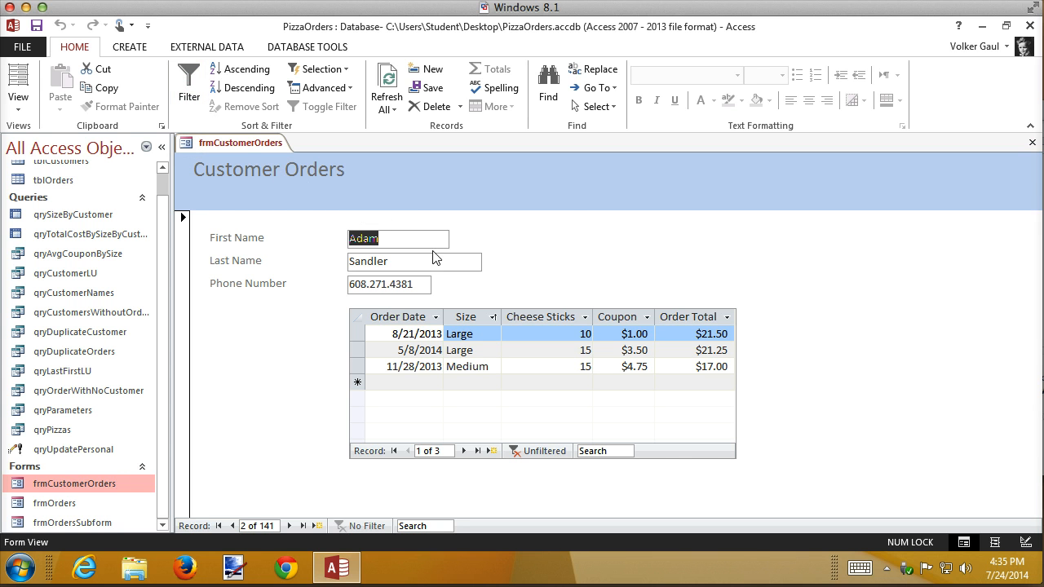
{"action": "mouse_move", "coordinate": [745, 168]}
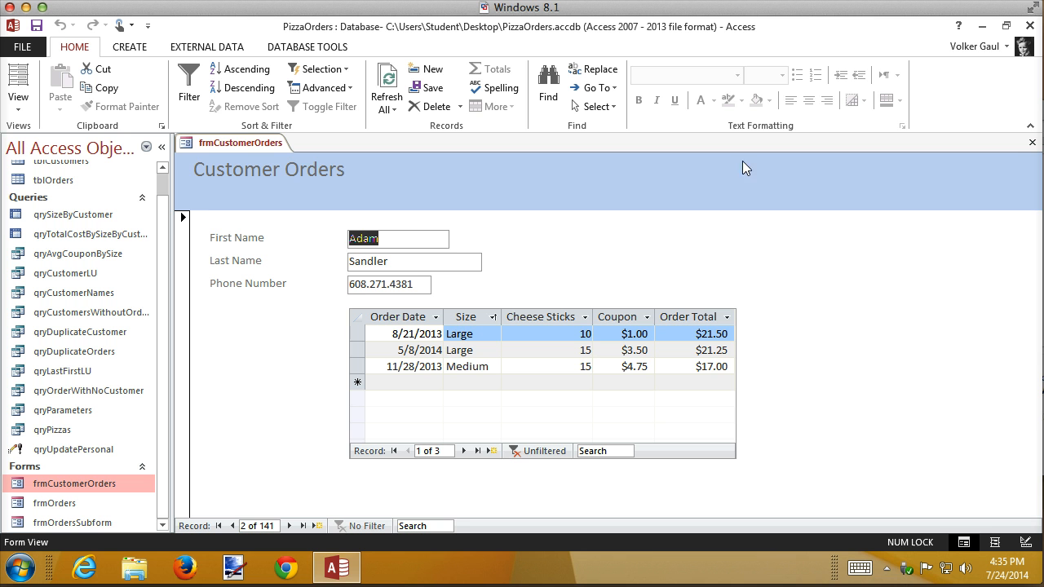
{"action": "mouse_move", "coordinate": [728, 168]}
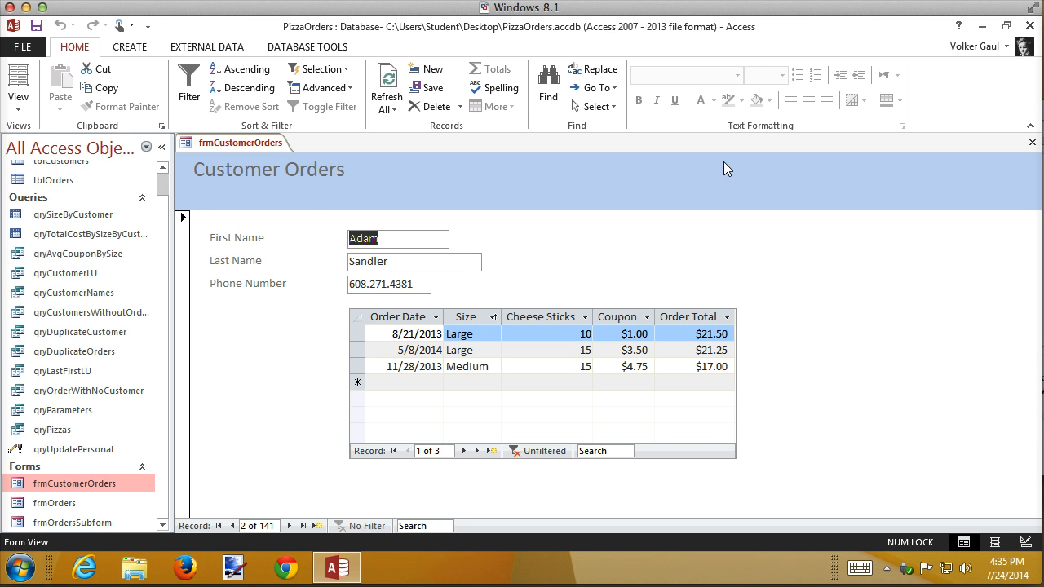
{"action": "mouse_move", "coordinate": [729, 196]}
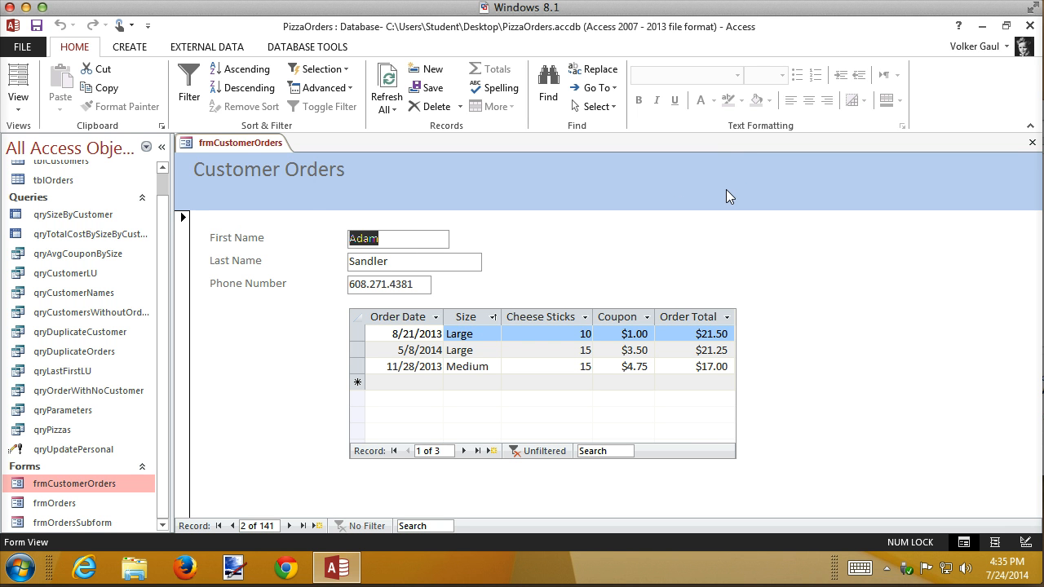
{"action": "mouse_move", "coordinate": [280, 176]}
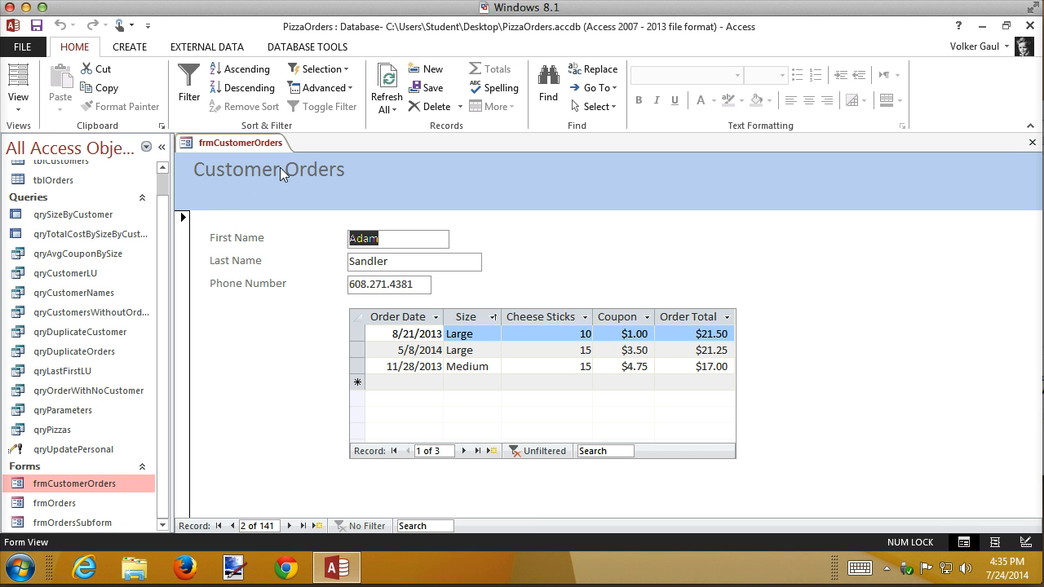
{"action": "mouse_move", "coordinate": [995, 543]}
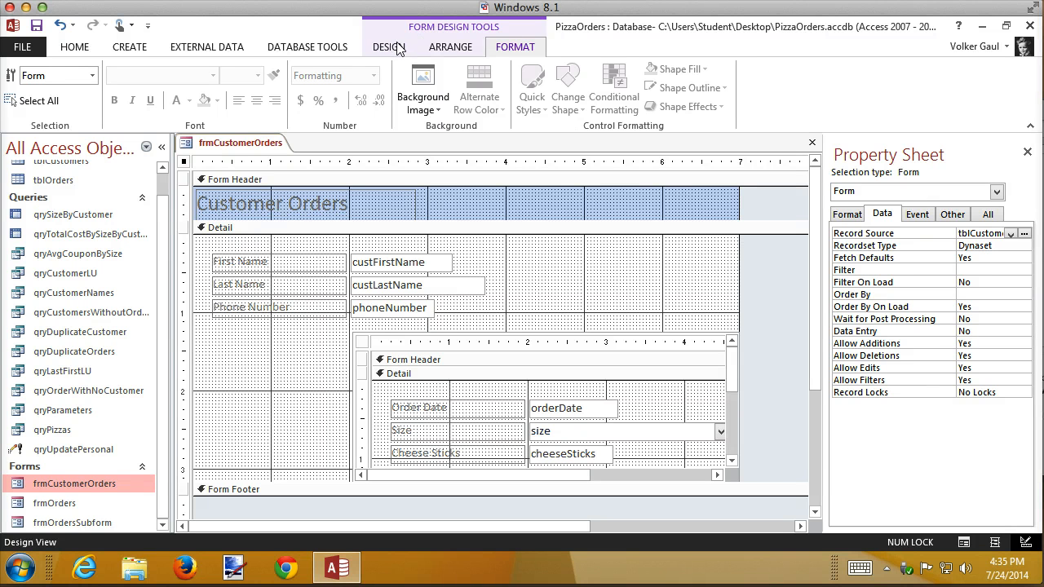
- Expand the Design tab's full Controls gallery, including the Use Control Wizards setting
{"action": "left_click", "coordinate": [388, 46]}
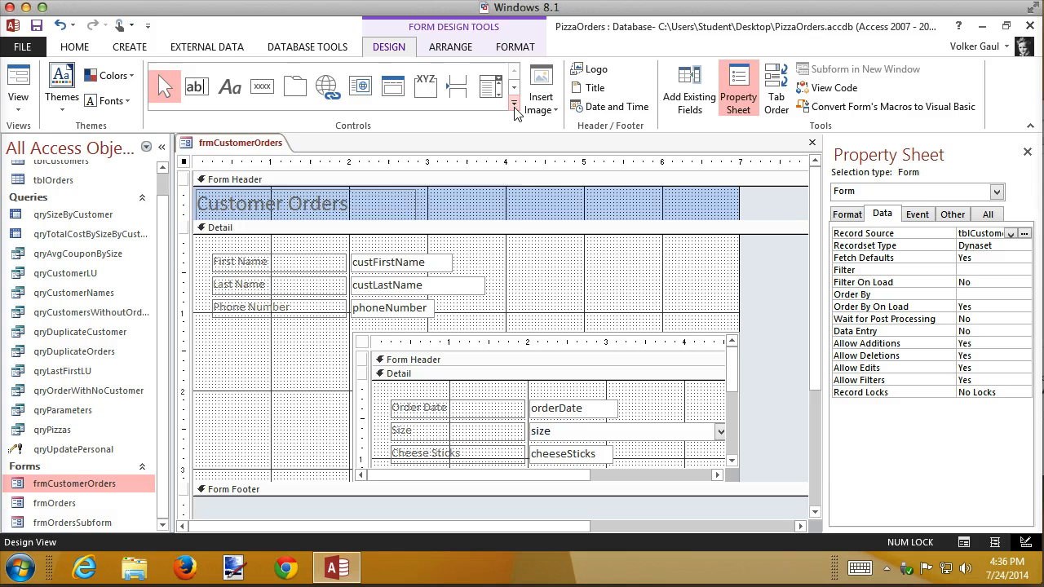
{"action": "left_click", "coordinate": [514, 105]}
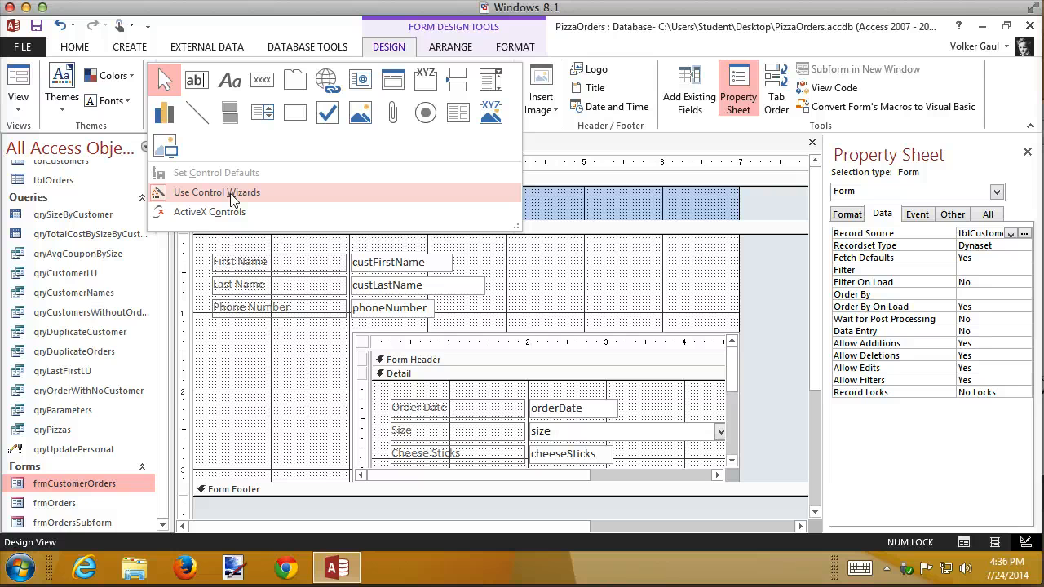
{"action": "mouse_move", "coordinate": [278, 199]}
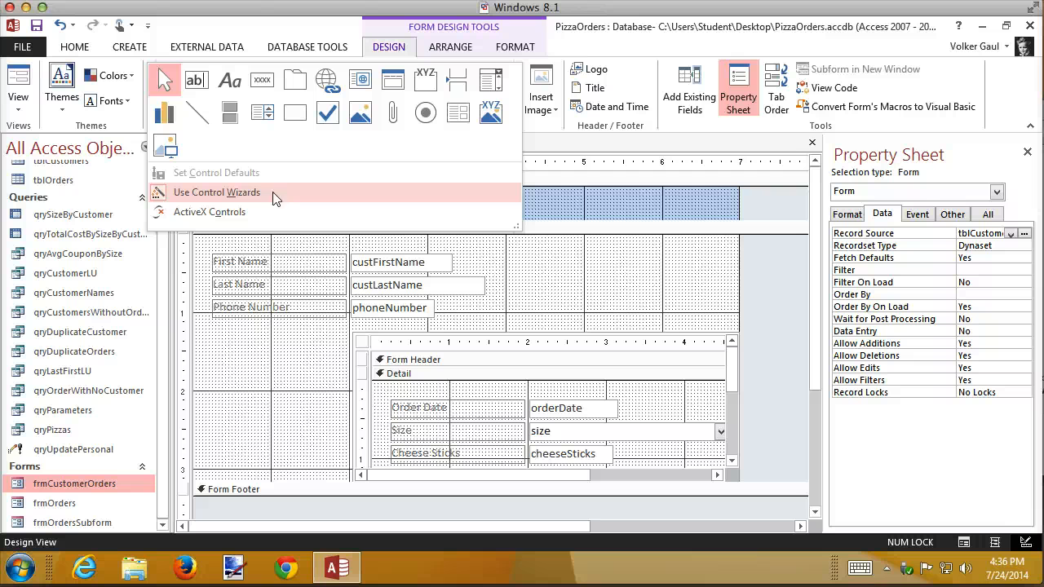
{"action": "mouse_move", "coordinate": [325, 195]}
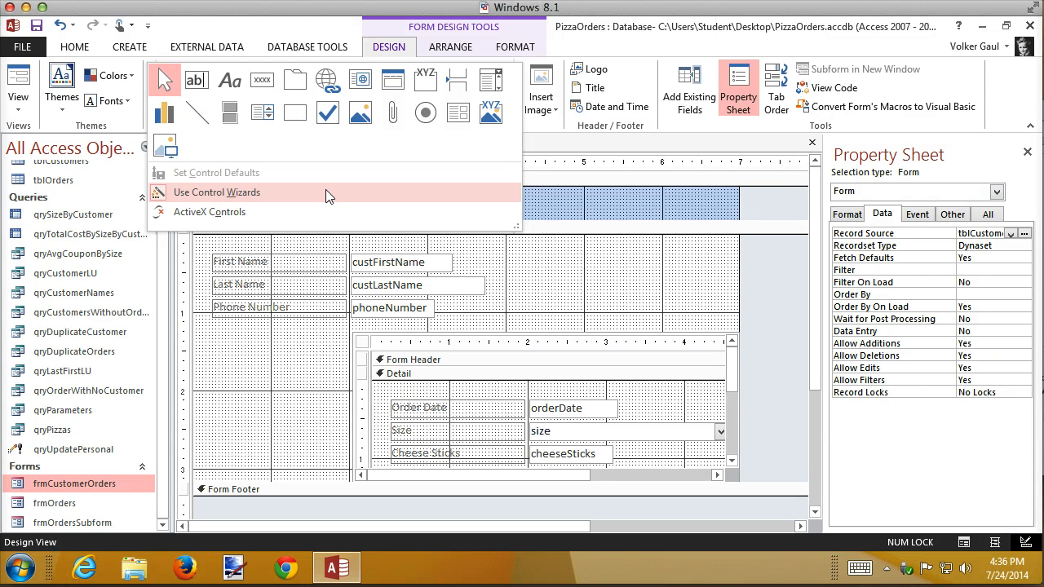
{"action": "mouse_move", "coordinate": [424, 112]}
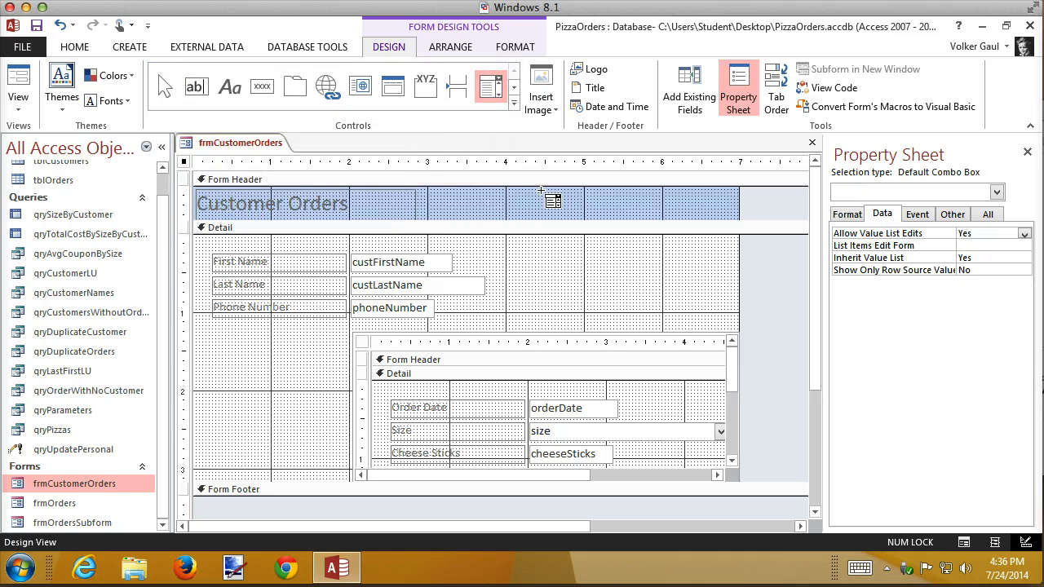
{"action": "mouse_move", "coordinate": [558, 205]}
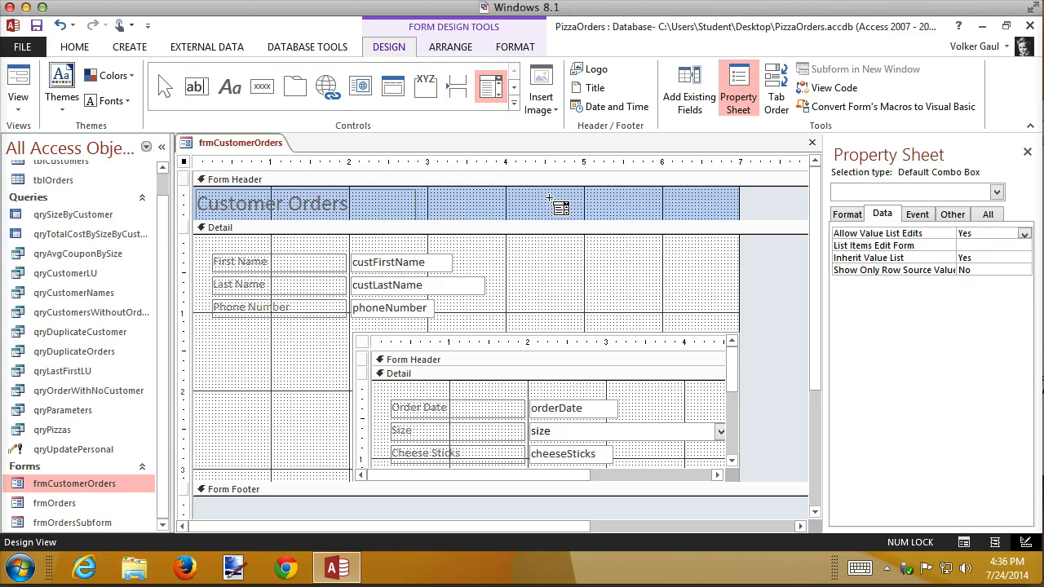
{"action": "mouse_move", "coordinate": [501, 206]}
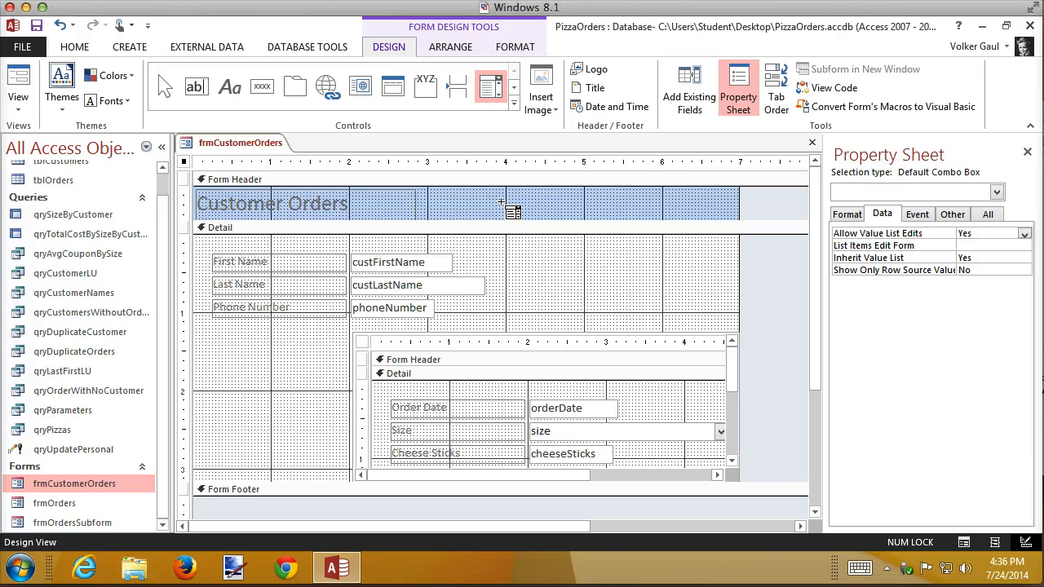
{"action": "mouse_move", "coordinate": [546, 204]}
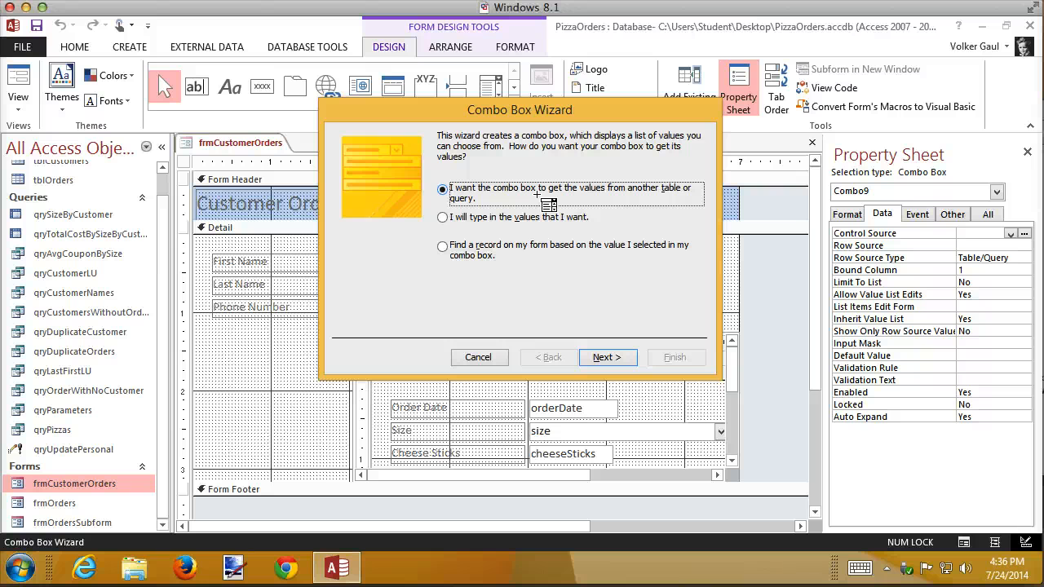
- Cancel the Combo Box Wizard, leaving the form header with only its title
{"action": "left_click", "coordinate": [478, 357]}
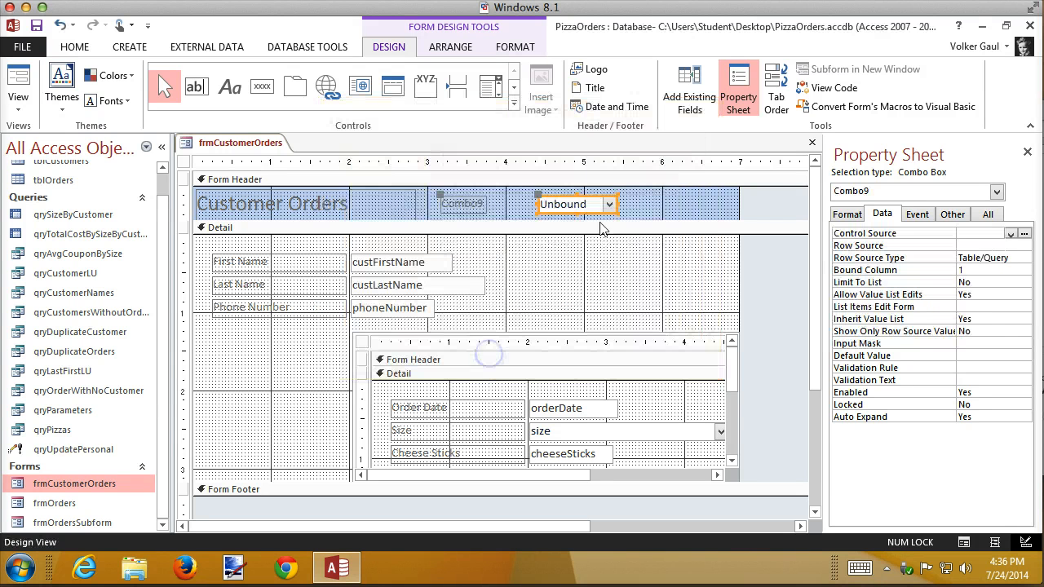
{"action": "left_click", "coordinate": [682, 204]}
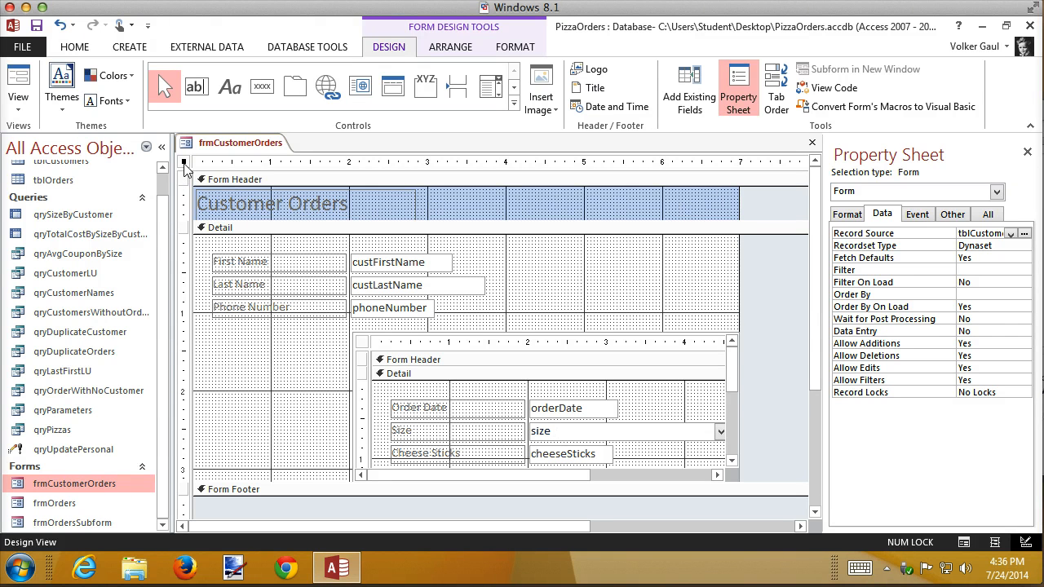
{"action": "mouse_move", "coordinate": [222, 160]}
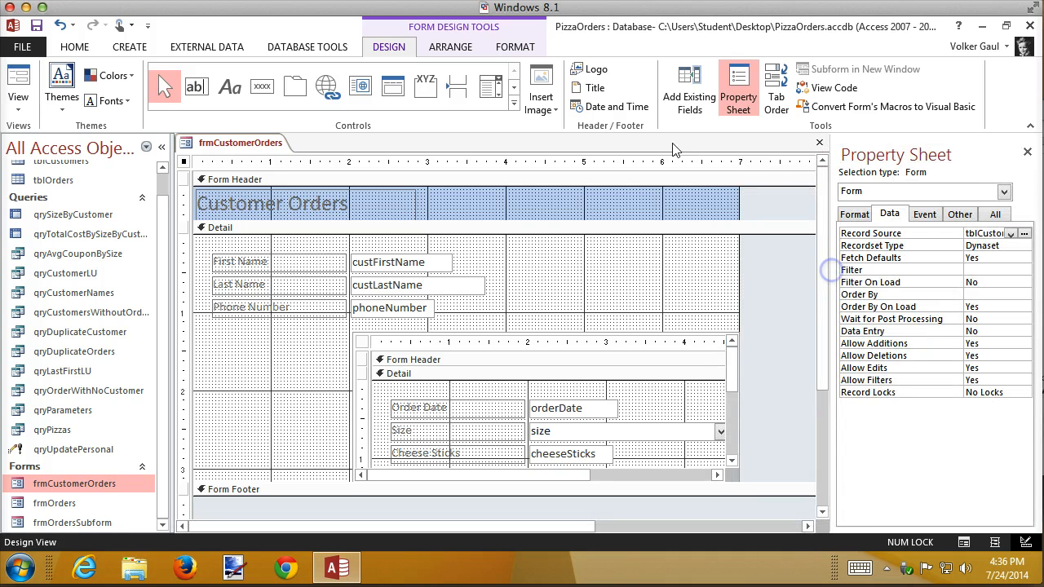
{"action": "mouse_move", "coordinate": [496, 106]}
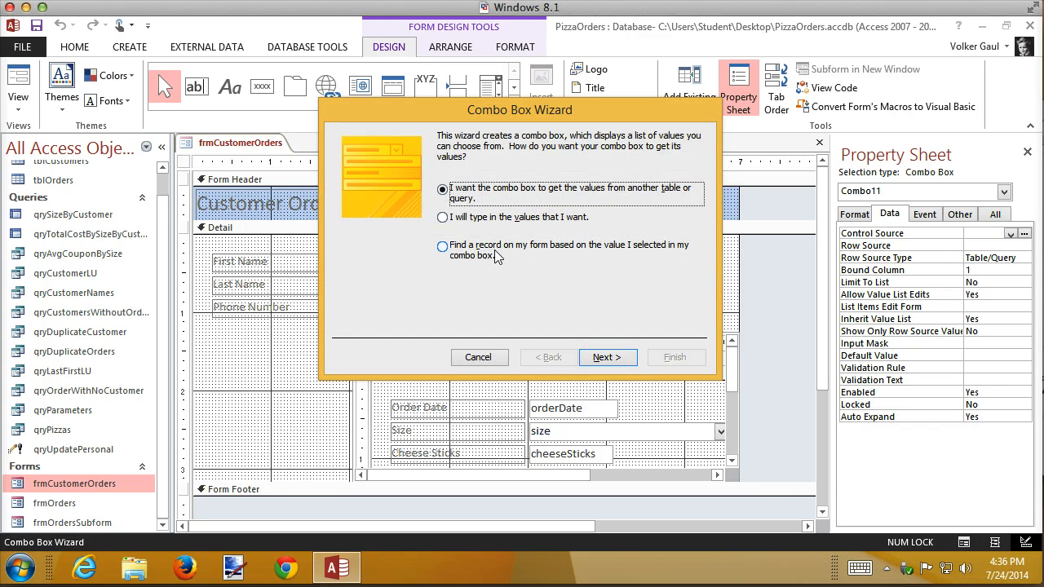
- Choose 'Find a record on my form based on the value I selected' and continue
{"action": "left_click", "coordinate": [444, 245]}
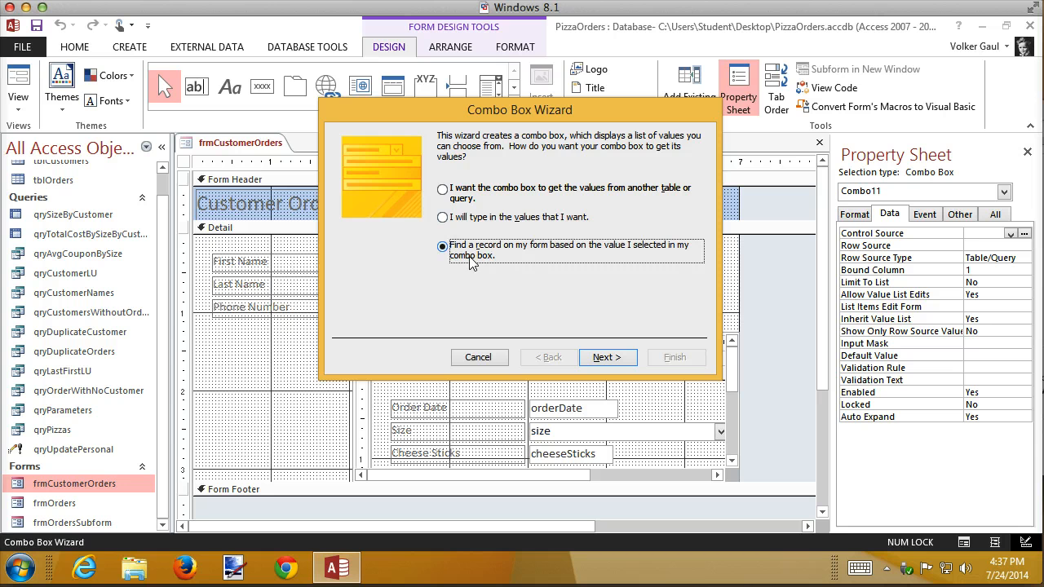
{"action": "mouse_move", "coordinate": [547, 254]}
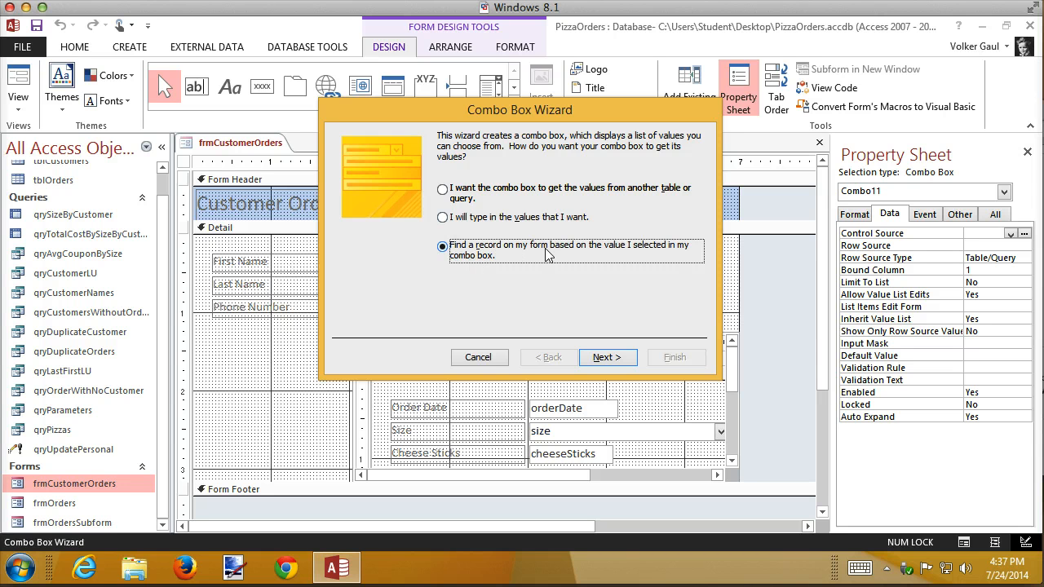
{"action": "mouse_move", "coordinate": [488, 259]}
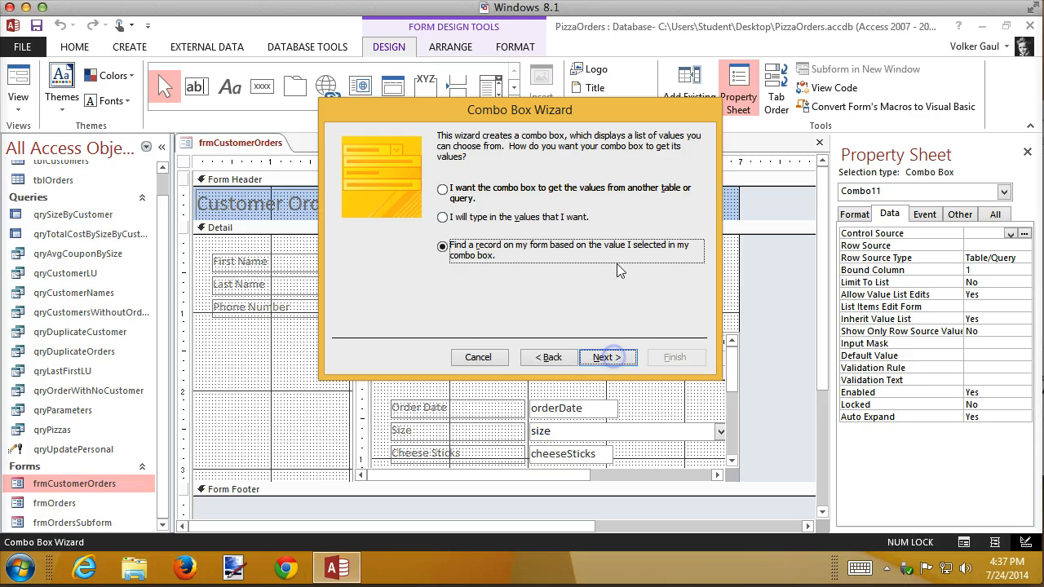
{"action": "left_click", "coordinate": [607, 358]}
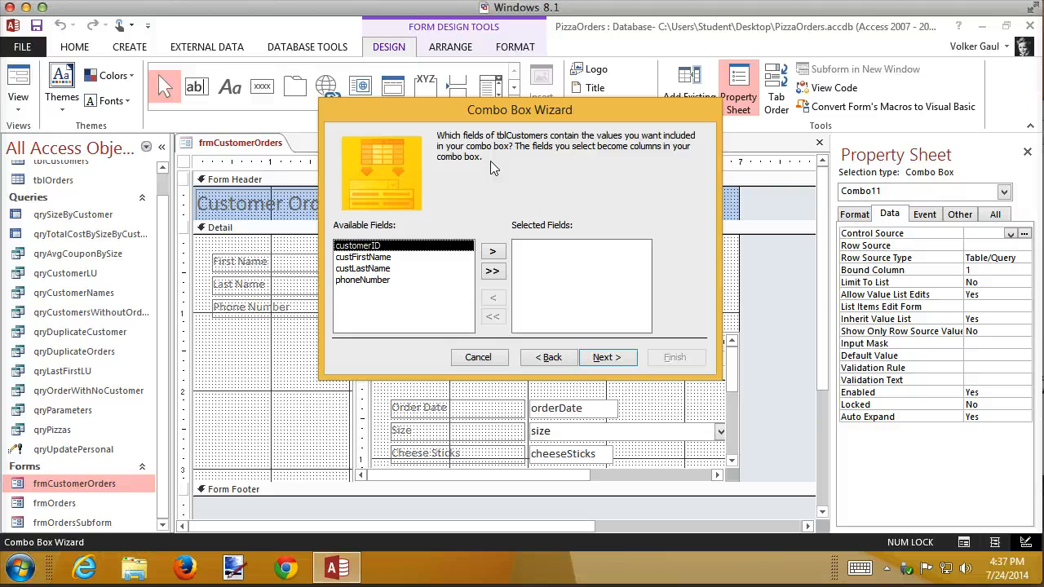
{"action": "mouse_move", "coordinate": [513, 183]}
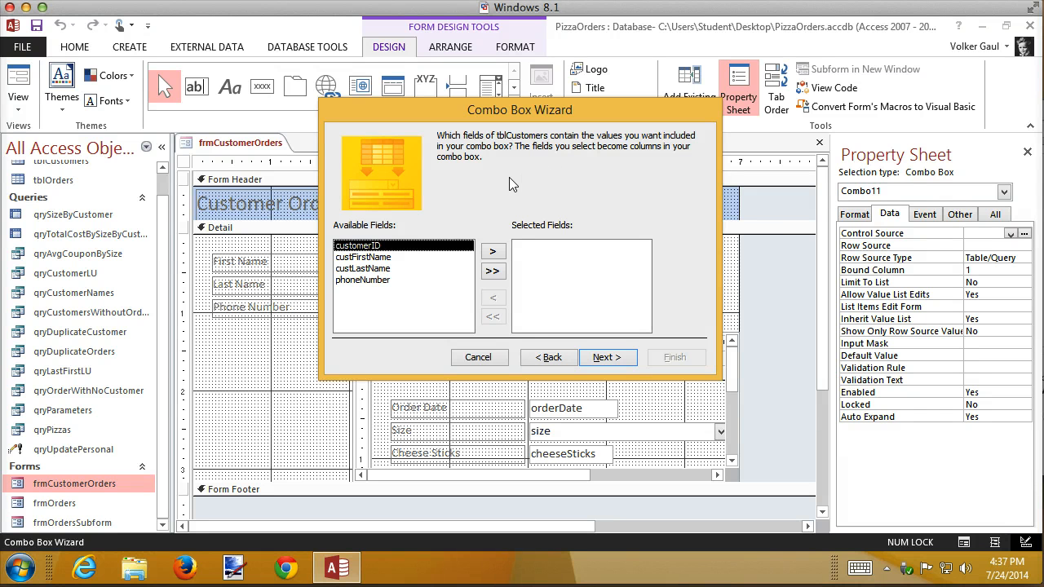
{"action": "mouse_move", "coordinate": [389, 307]}
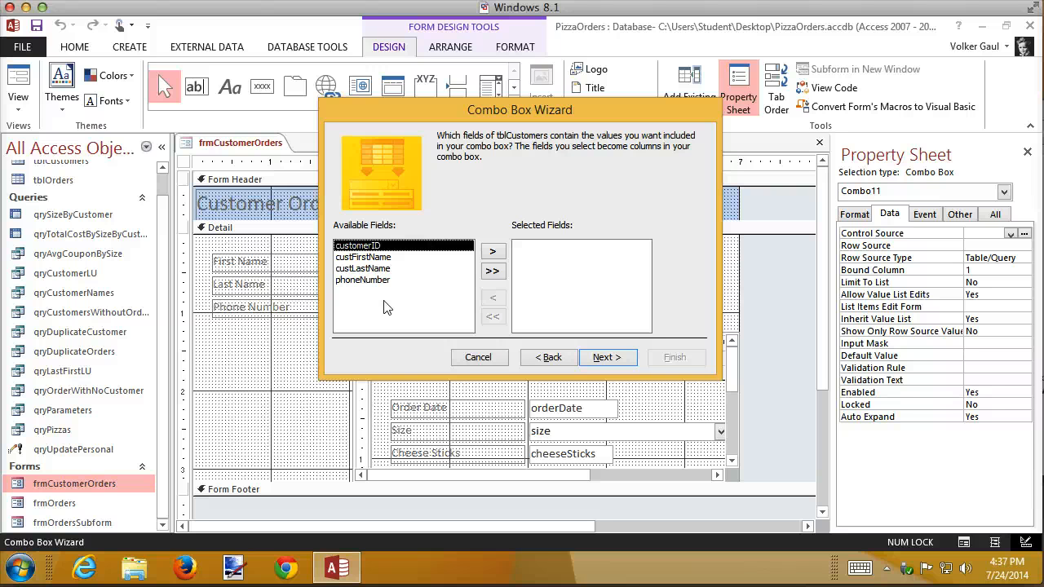
{"action": "mouse_move", "coordinate": [424, 305]}
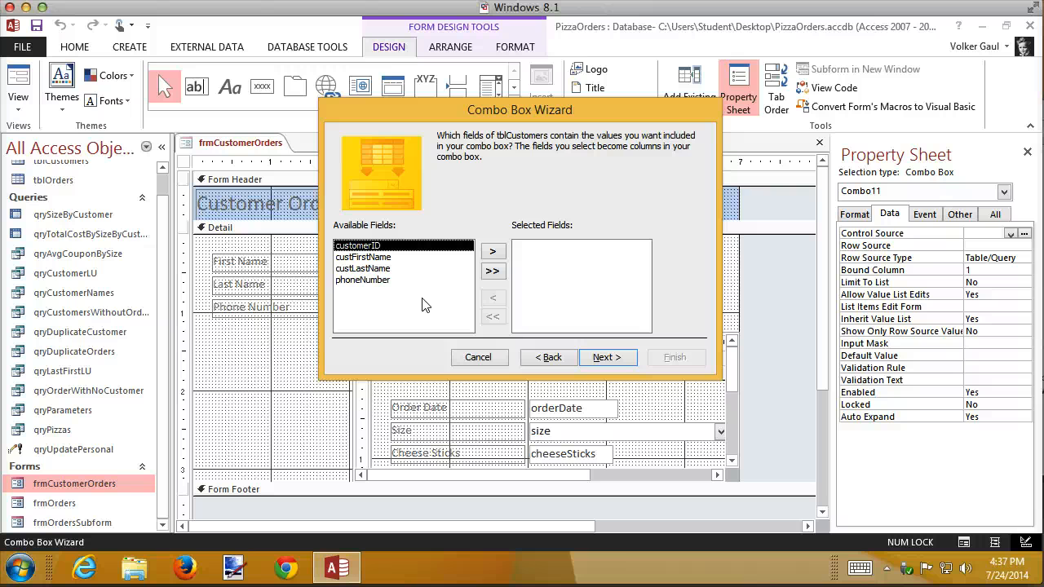
{"action": "mouse_move", "coordinate": [440, 216]}
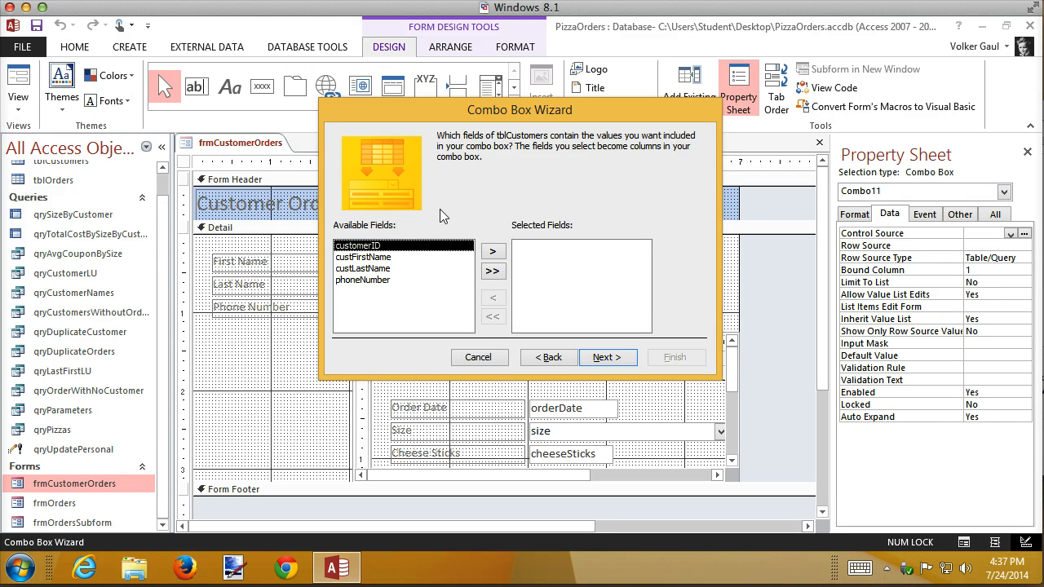
{"action": "mouse_move", "coordinate": [358, 274]}
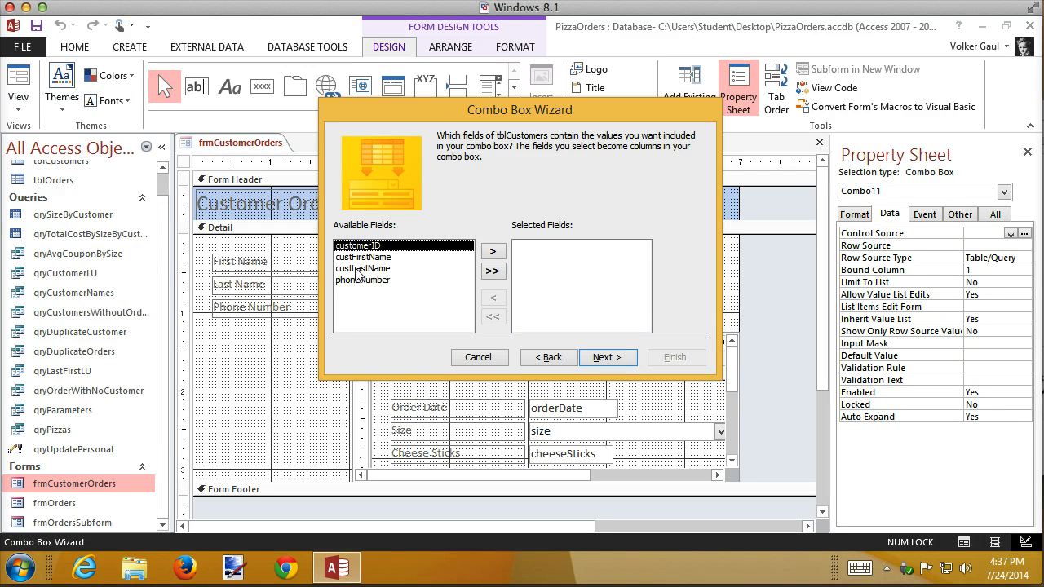
- Add custLastName, custFirstName and customerID from tblCustomers as the combo box columns
{"action": "left_click", "coordinate": [492, 251]}
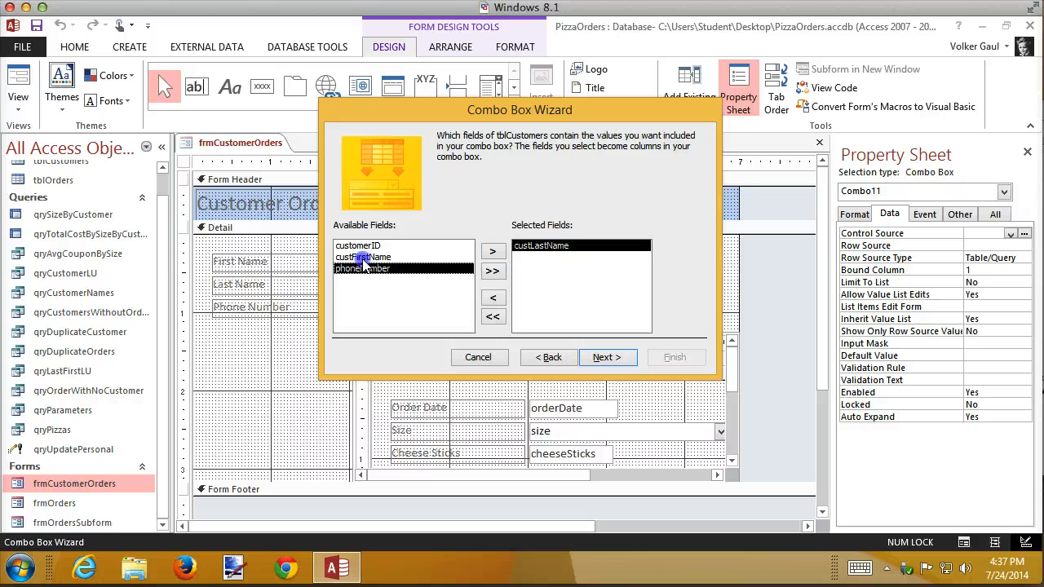
{"action": "left_click", "coordinate": [493, 251]}
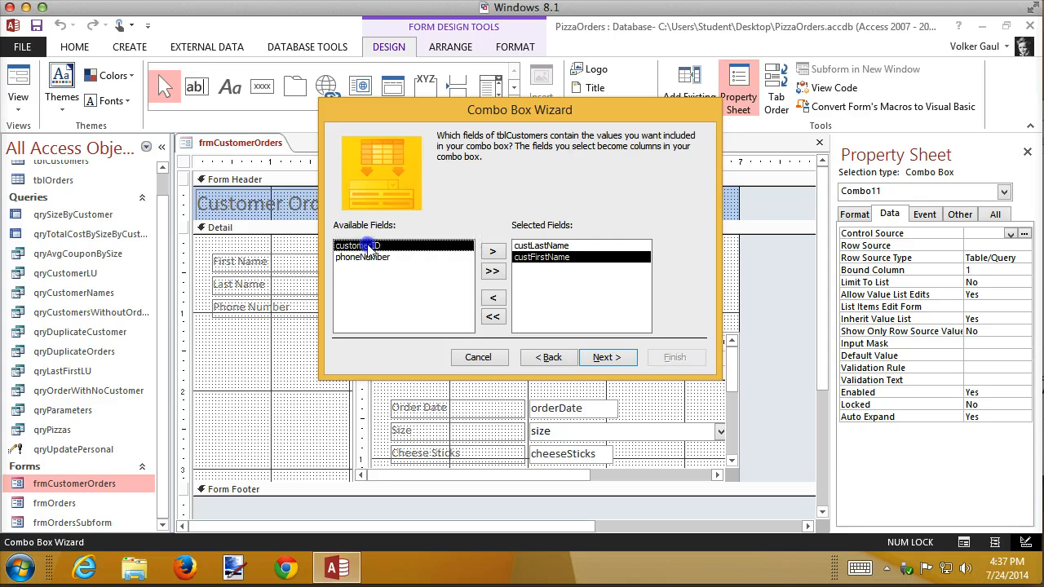
{"action": "left_click", "coordinate": [493, 251]}
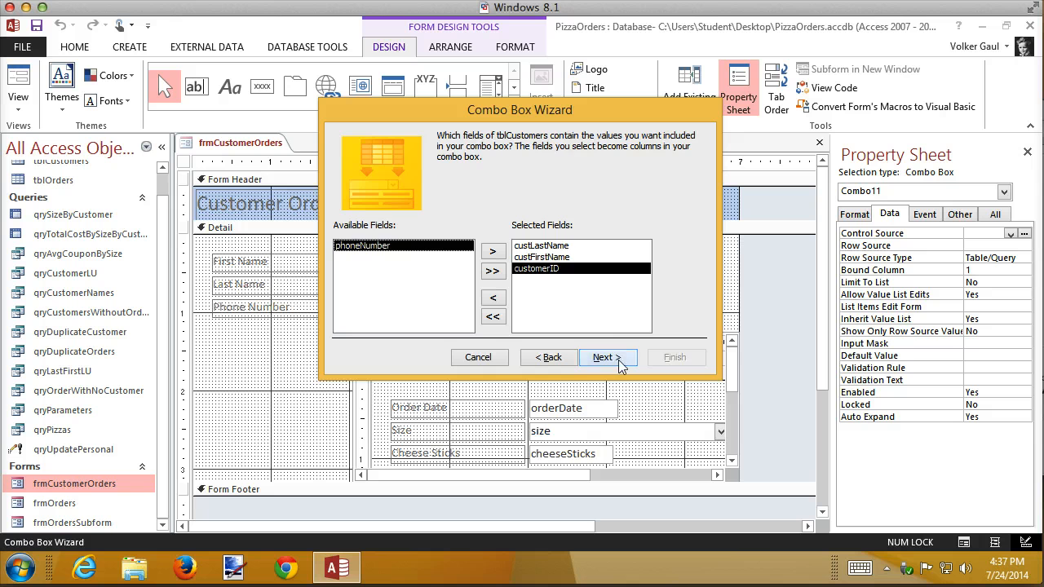
- Keep 'Hide key column' checked and accept the last/first name column widths
{"action": "left_click", "coordinate": [607, 357]}
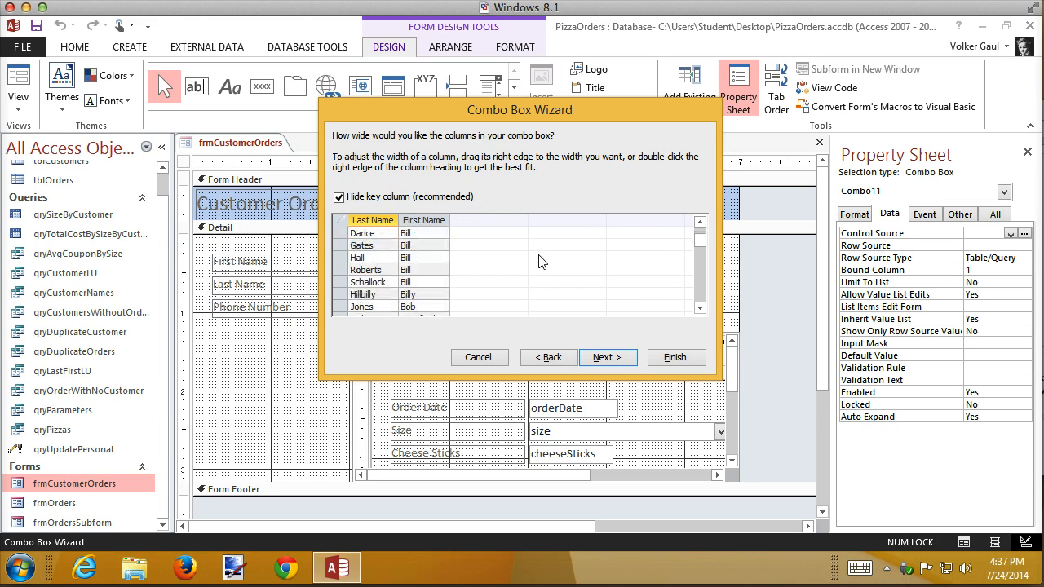
{"action": "scroll", "scroll_direction": "down", "scroll_amount": 3}
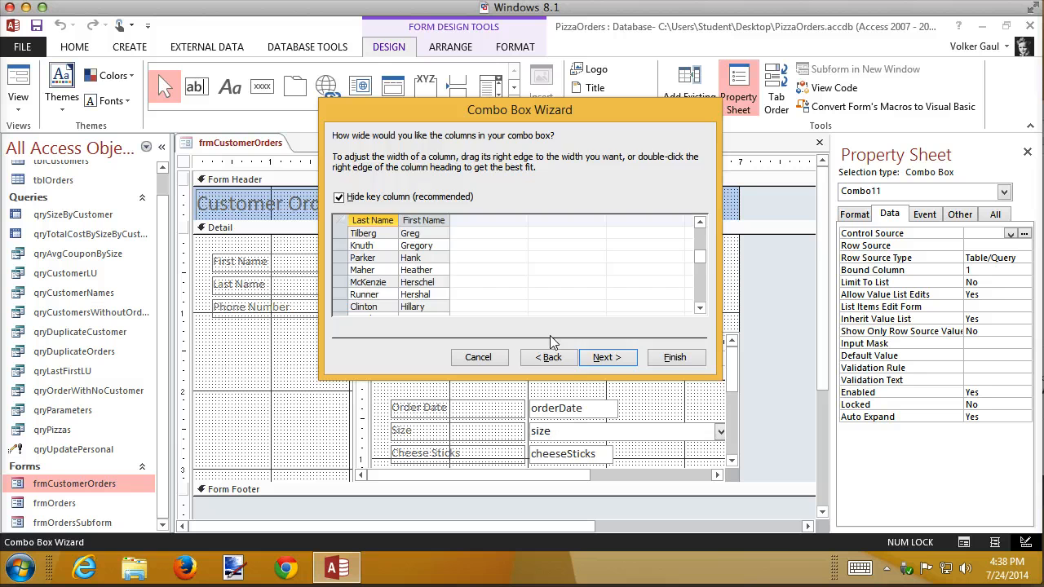
{"action": "left_click", "coordinate": [607, 357]}
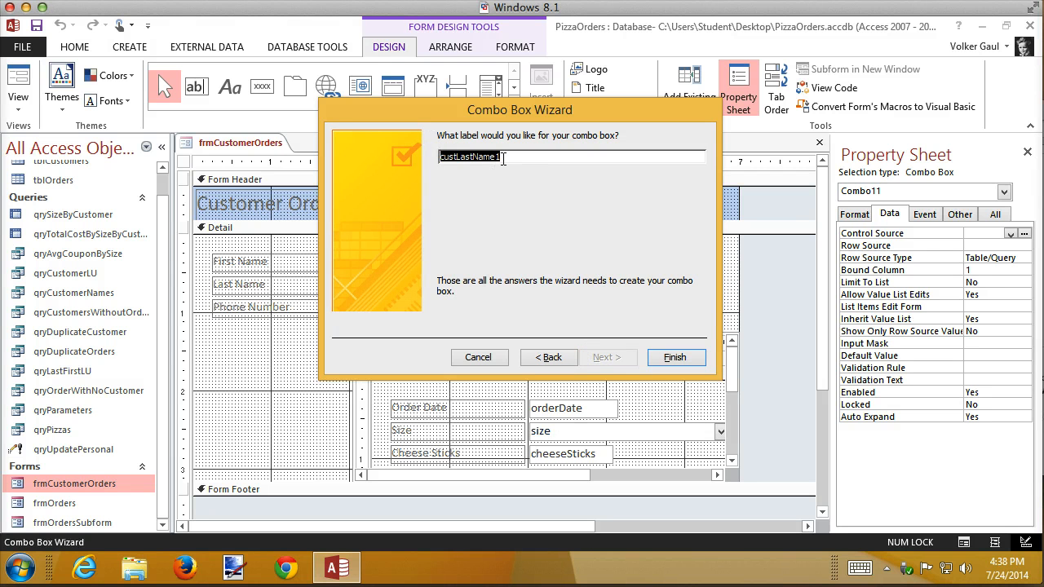
- Label the combo box 'Select Customer' and finish the wizard
{"action": "type", "text": "Select"}
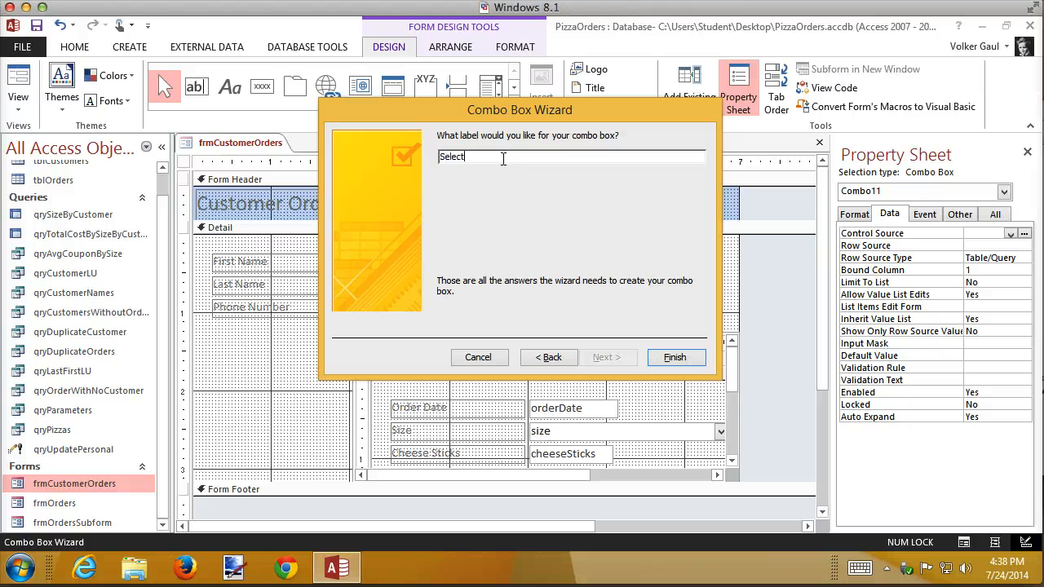
{"action": "type", "text": "Customer"}
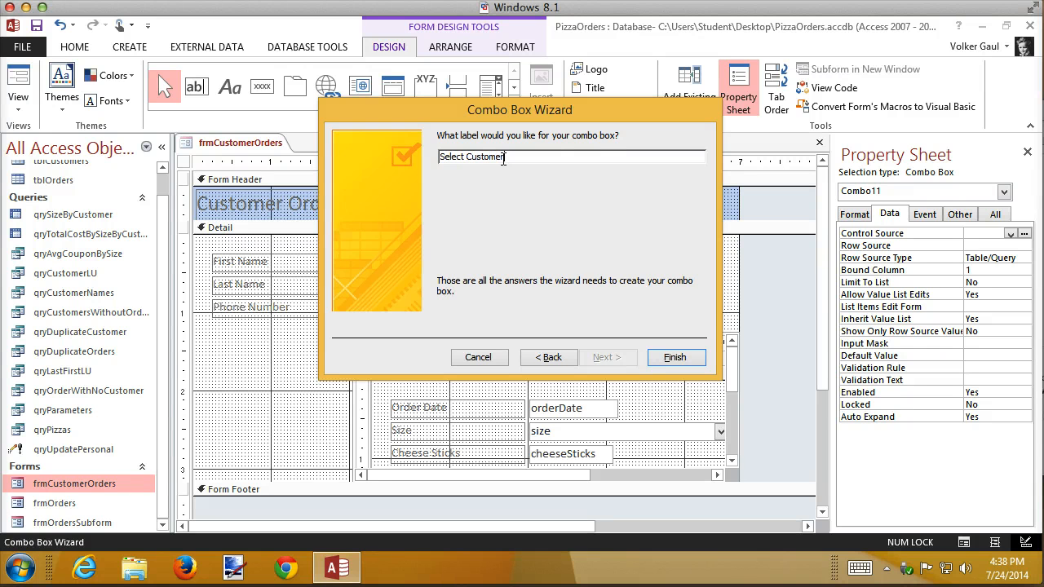
{"action": "mouse_move", "coordinate": [676, 358]}
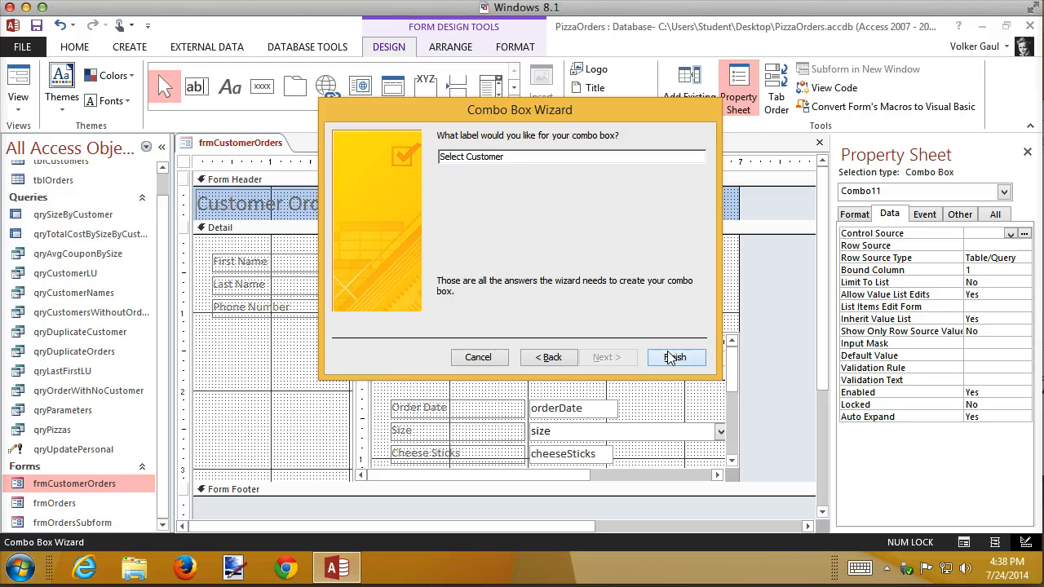
{"action": "left_click", "coordinate": [675, 357]}
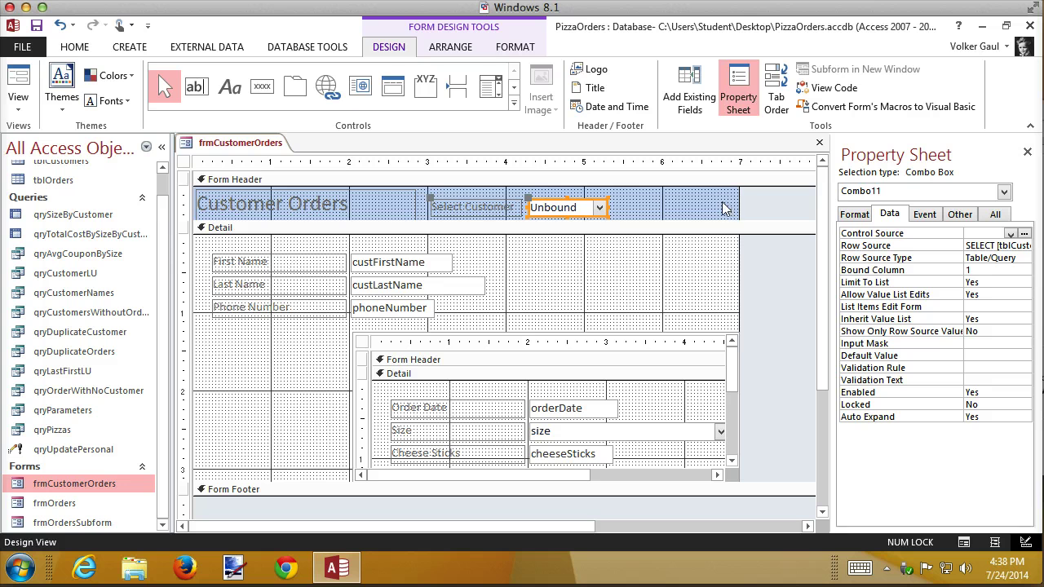
{"action": "mouse_move", "coordinate": [303, 212]}
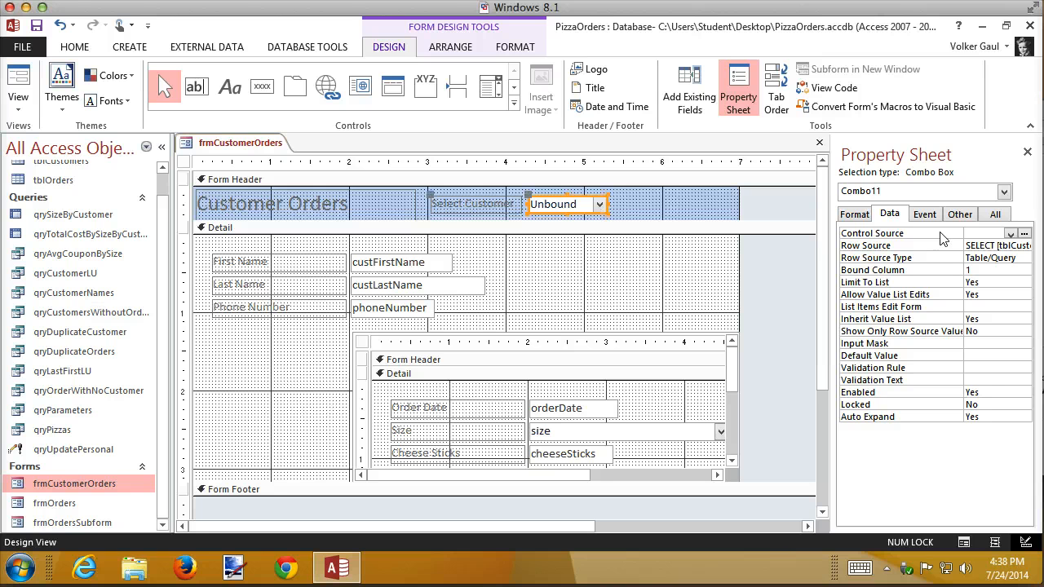
{"action": "mouse_move", "coordinate": [612, 215]}
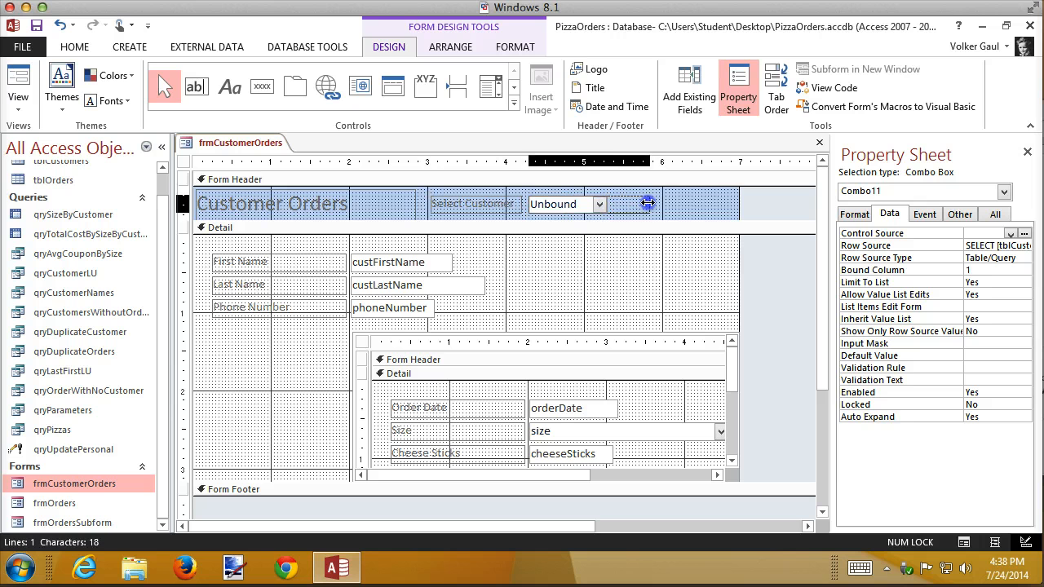
- Switch the Customer Orders form to Layout View showing the new Select Customer box
{"action": "left_click", "coordinate": [588, 204]}
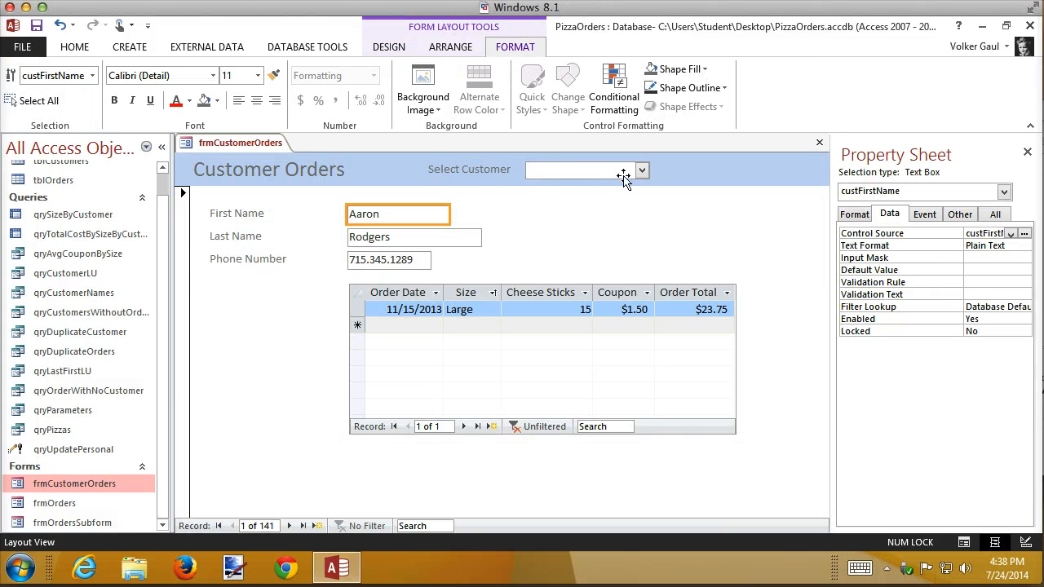
- In Form View, use the Select Customer list to jump to Bill Gates' record
{"action": "left_click", "coordinate": [584, 169]}
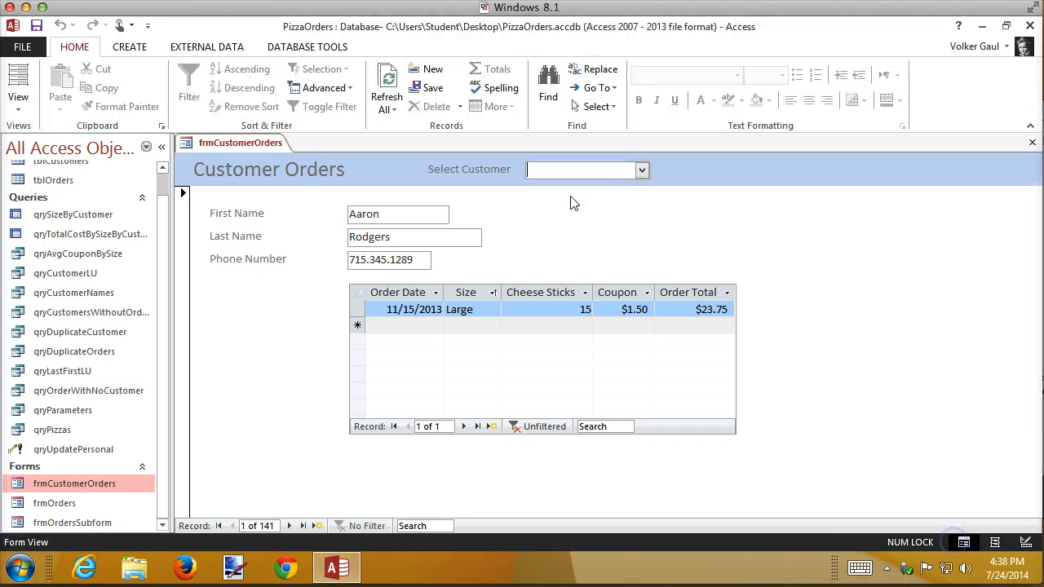
{"action": "left_click", "coordinate": [643, 170]}
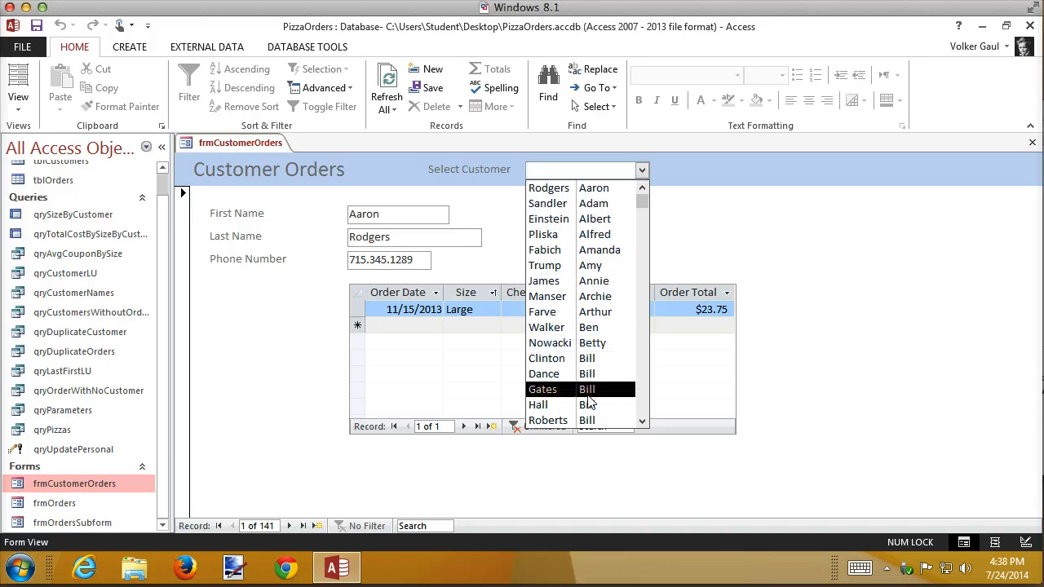
{"action": "mouse_move", "coordinate": [595, 297]}
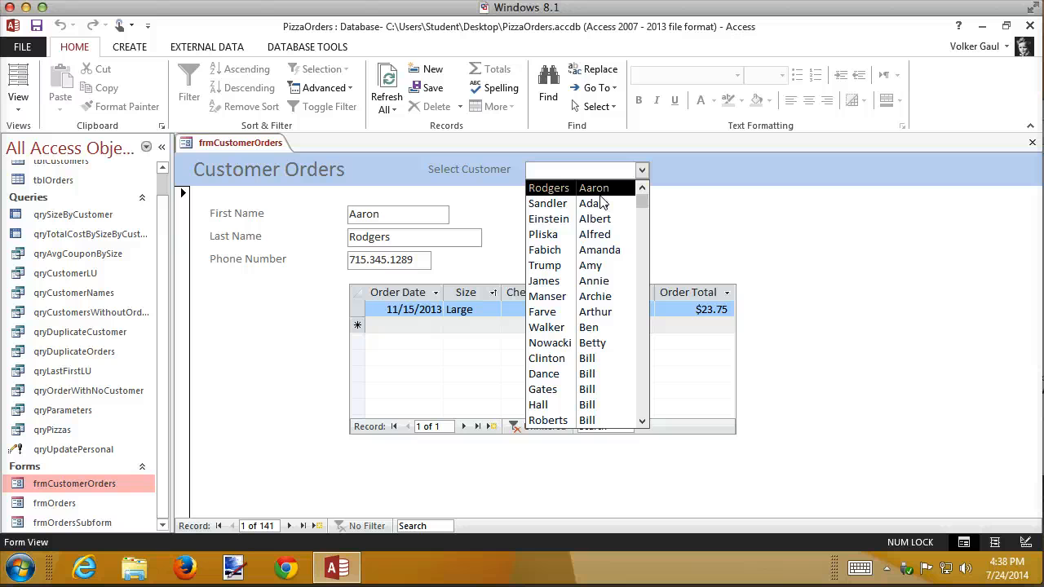
{"action": "mouse_move", "coordinate": [600, 297]}
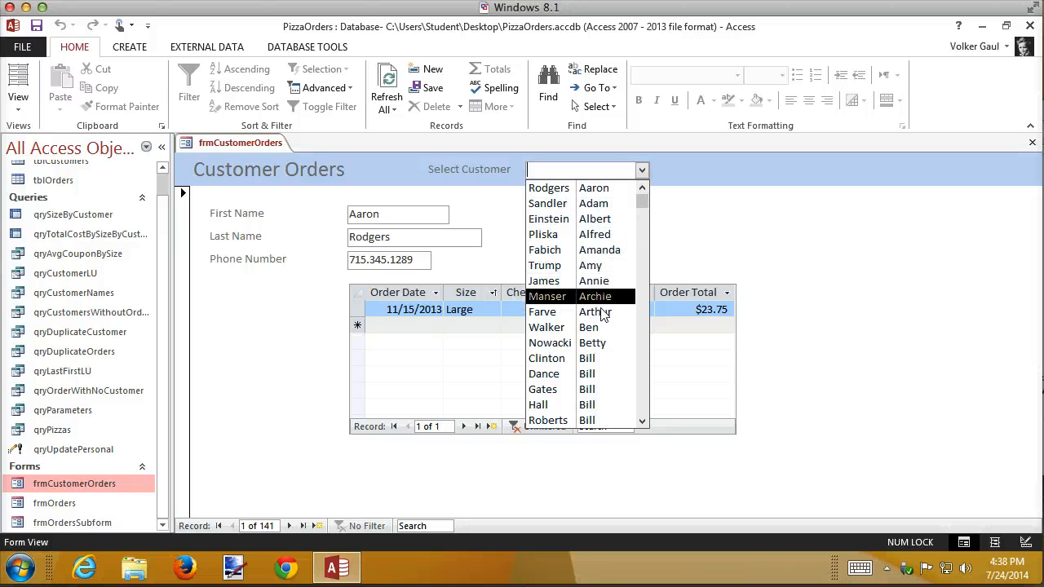
{"action": "mouse_move", "coordinate": [547, 389]}
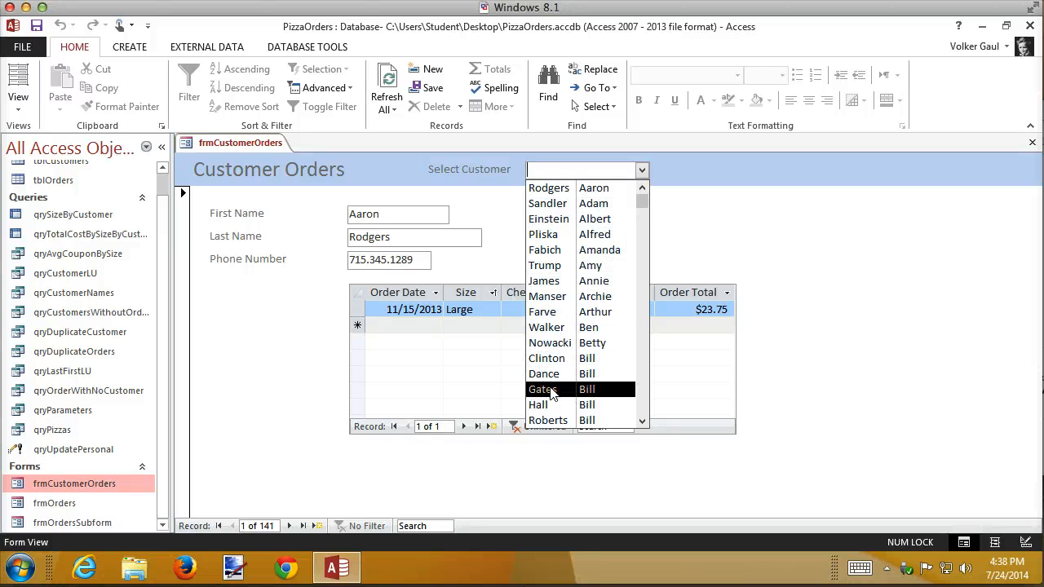
{"action": "left_click", "coordinate": [542, 388]}
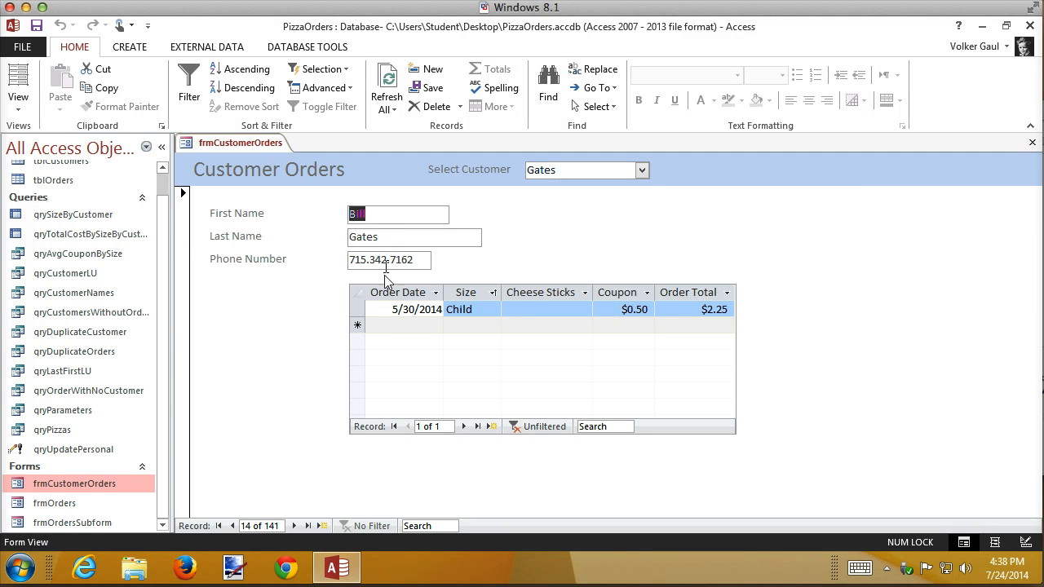
{"action": "mouse_move", "coordinate": [587, 217]}
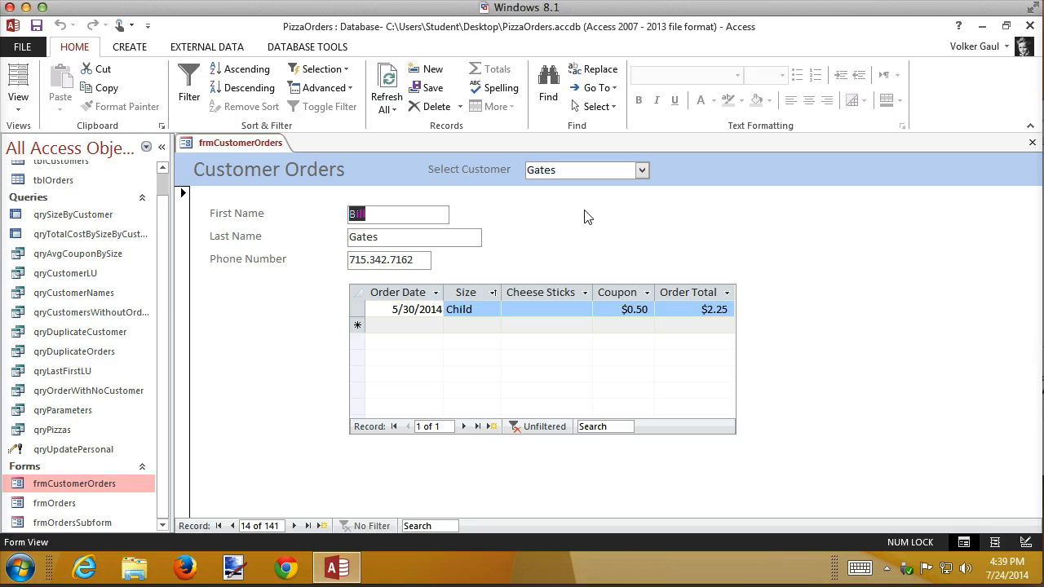
{"action": "mouse_move", "coordinate": [607, 342]}
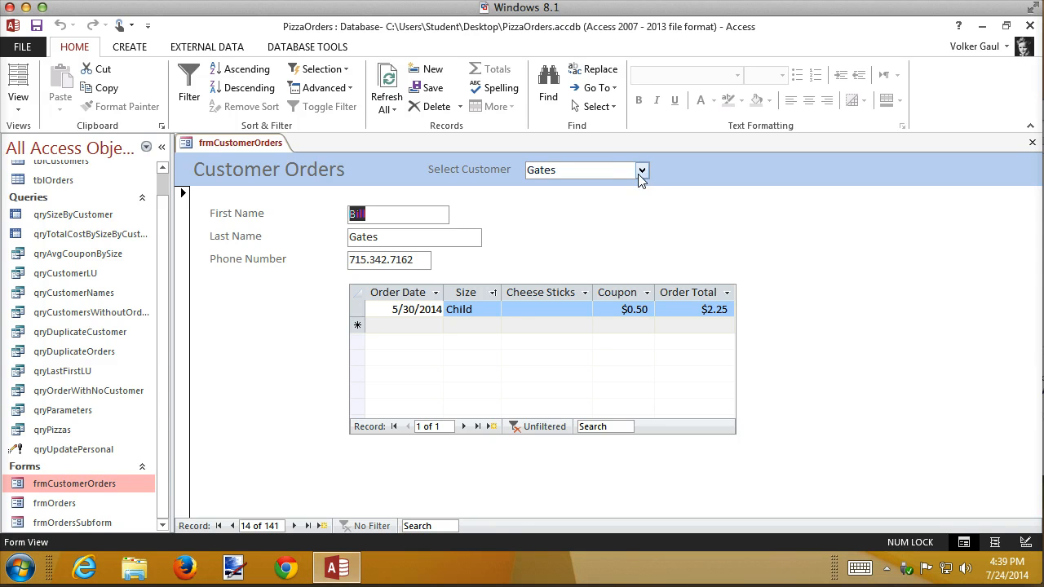
{"action": "left_click", "coordinate": [641, 169]}
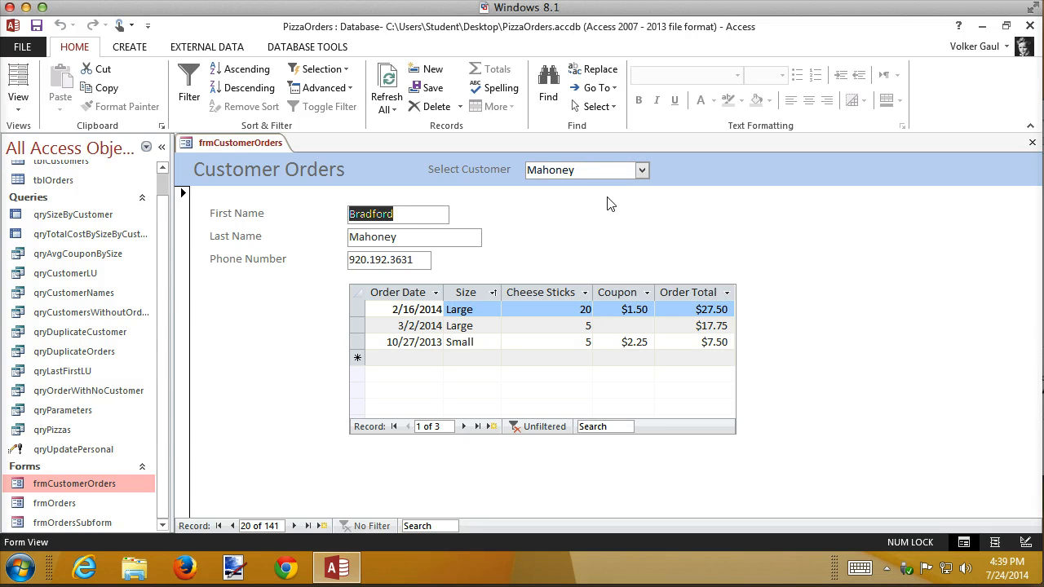
{"action": "left_click", "coordinate": [641, 170]}
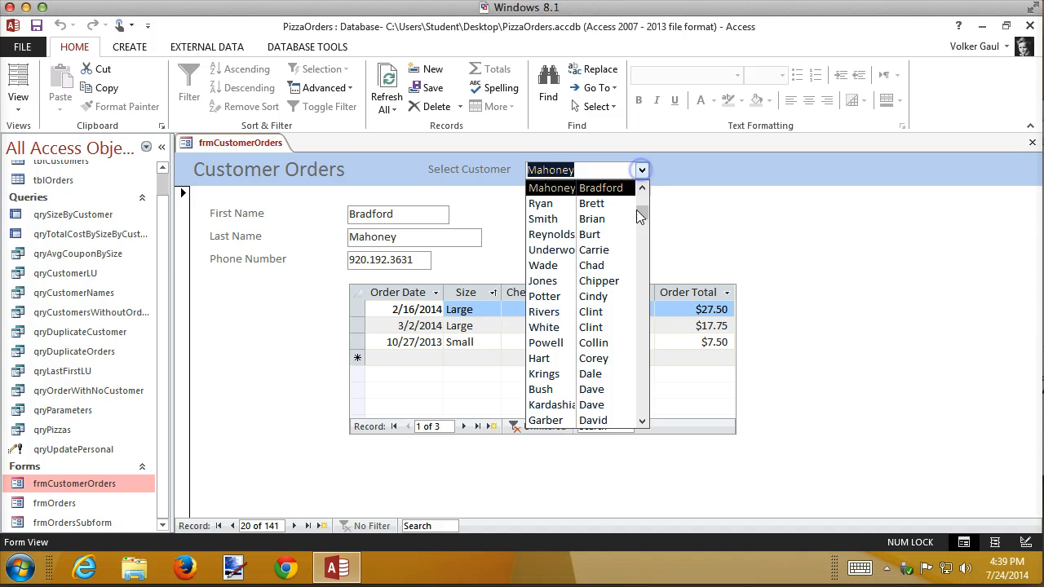
{"action": "mouse_move", "coordinate": [579, 343]}
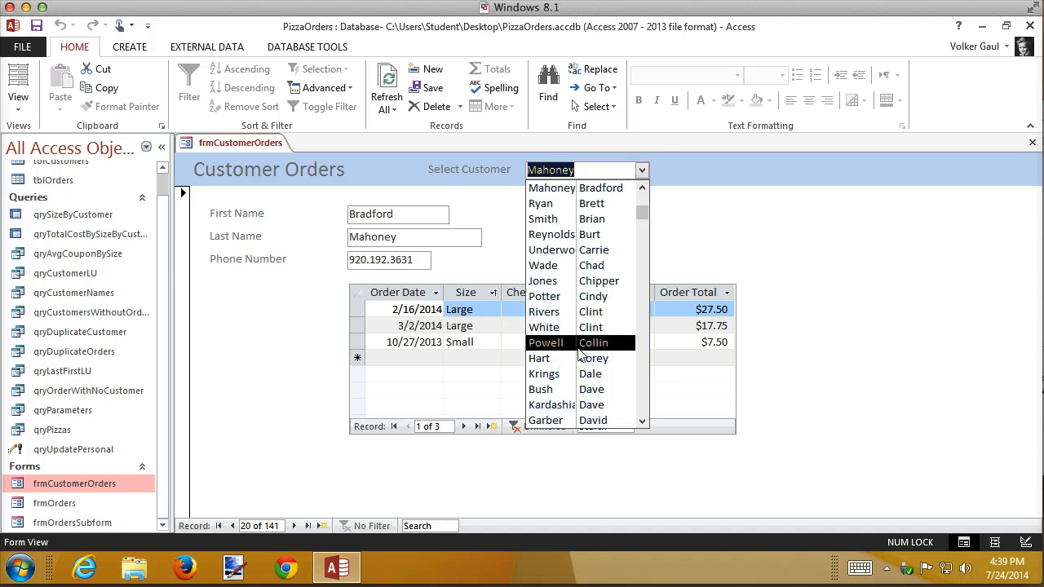
{"action": "left_click", "coordinate": [700, 208]}
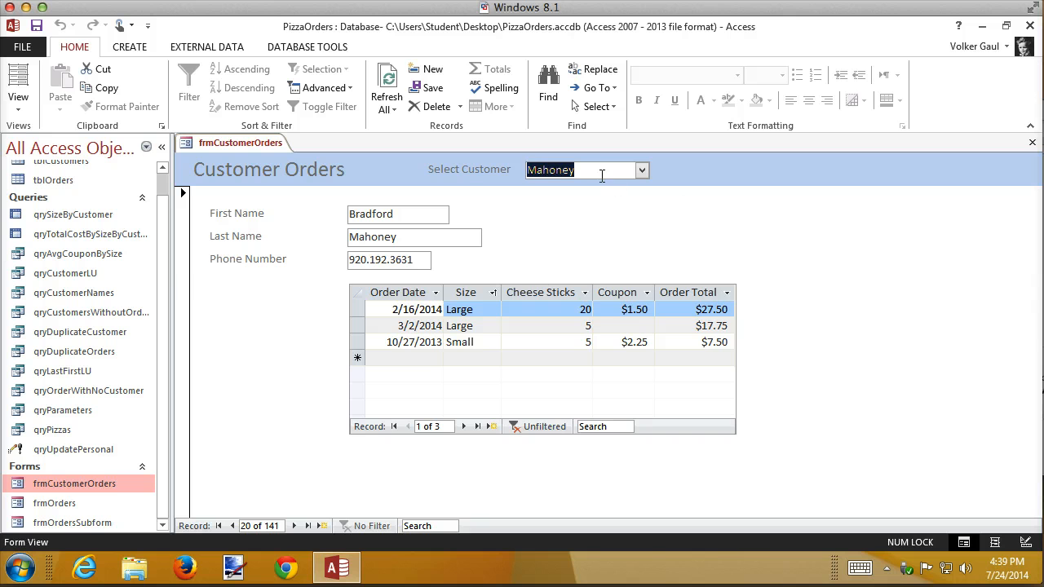
{"action": "mouse_move", "coordinate": [591, 170]}
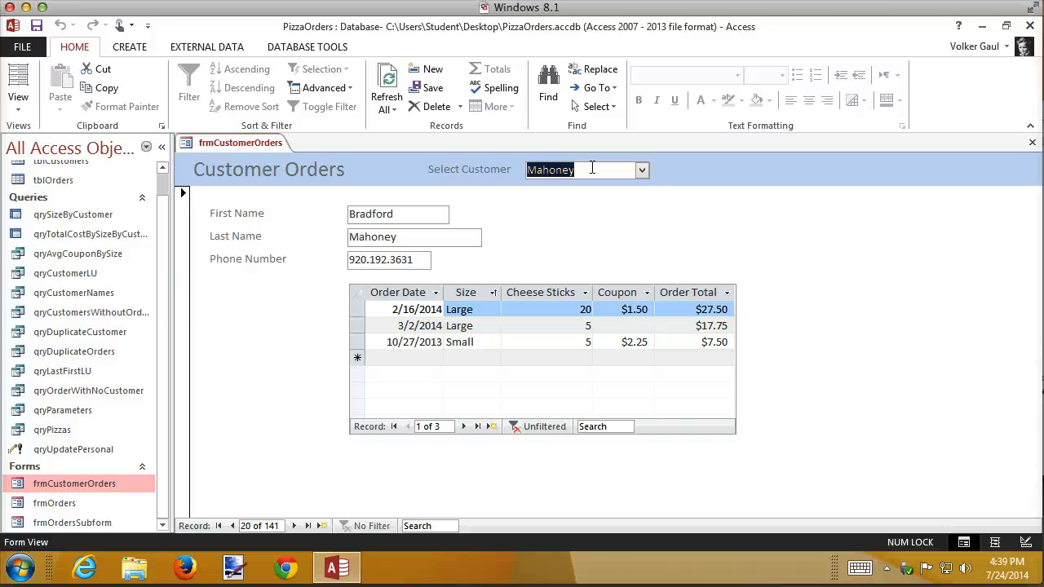
{"action": "mouse_move", "coordinate": [659, 176]}
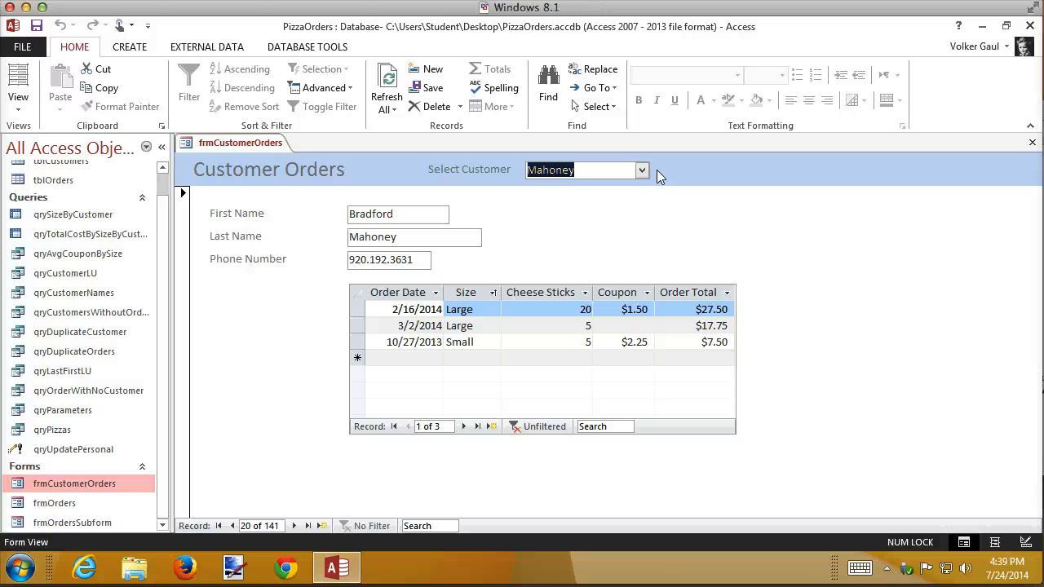
{"action": "mouse_move", "coordinate": [315, 358]}
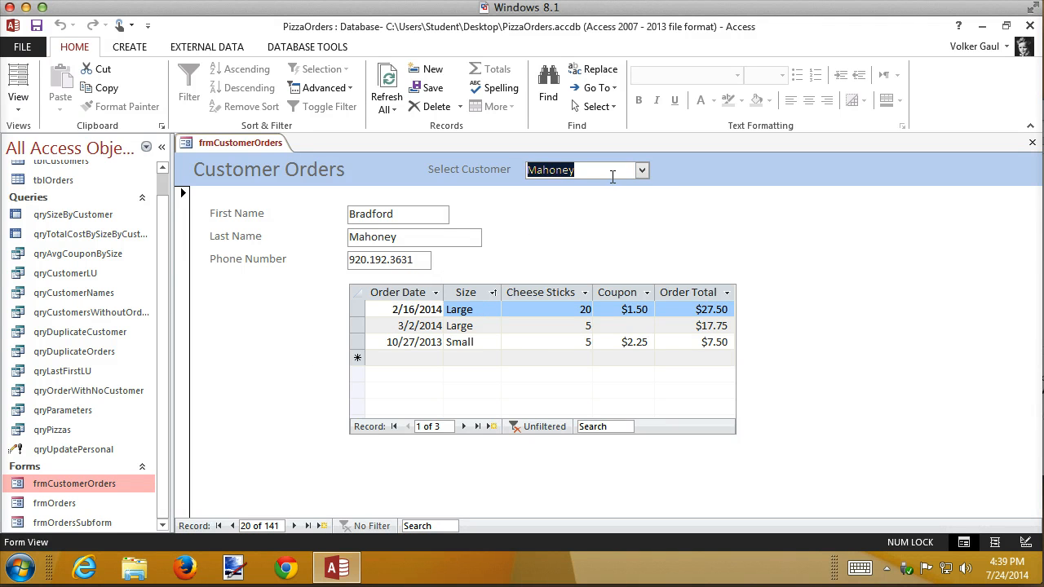
{"action": "left_click", "coordinate": [643, 170]}
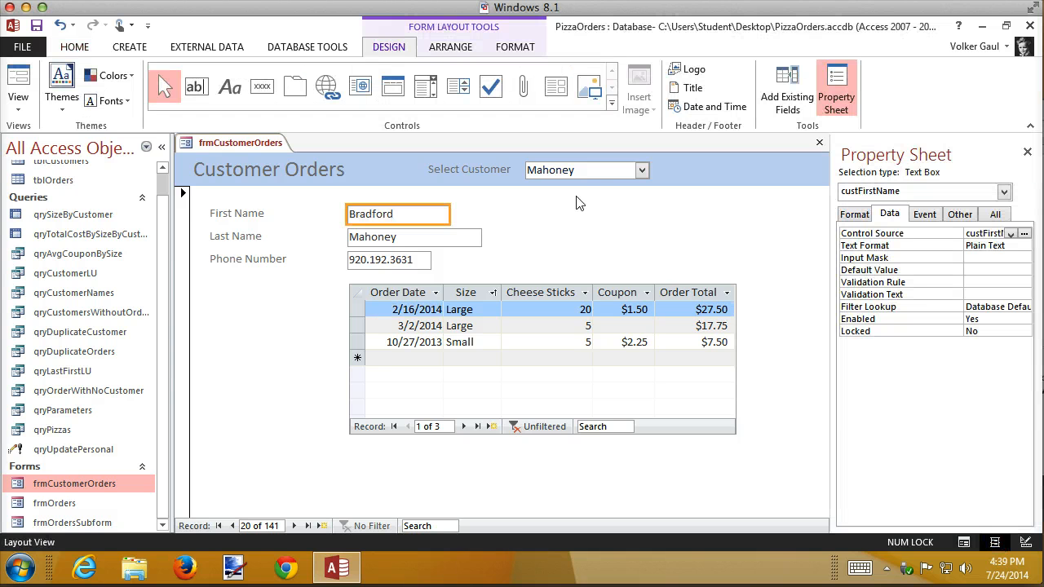
{"action": "mouse_move", "coordinate": [589, 170]}
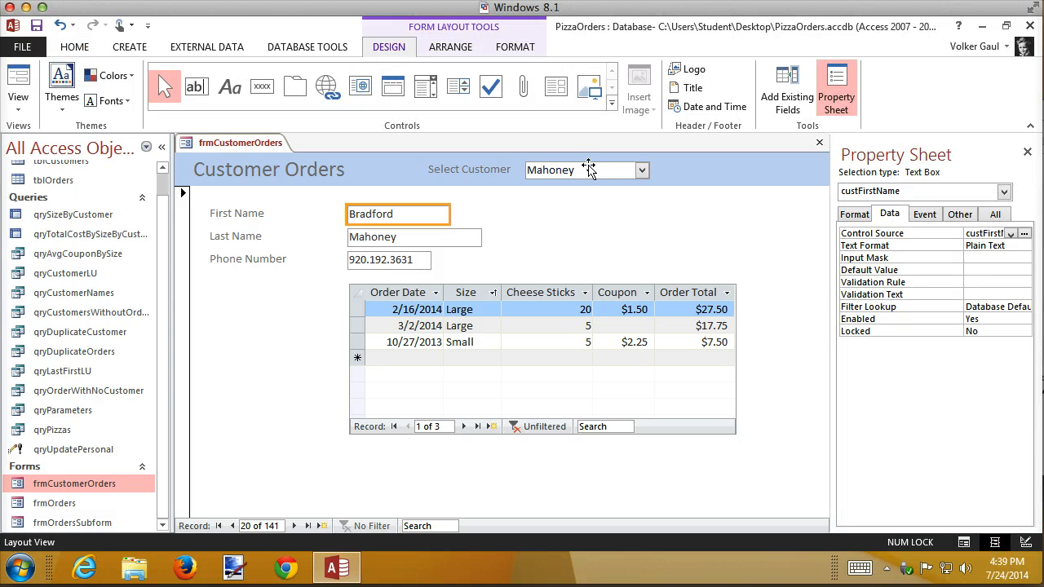
- Open the Select Customer box's Row Source query in the Query Builder
{"action": "left_click", "coordinate": [579, 170]}
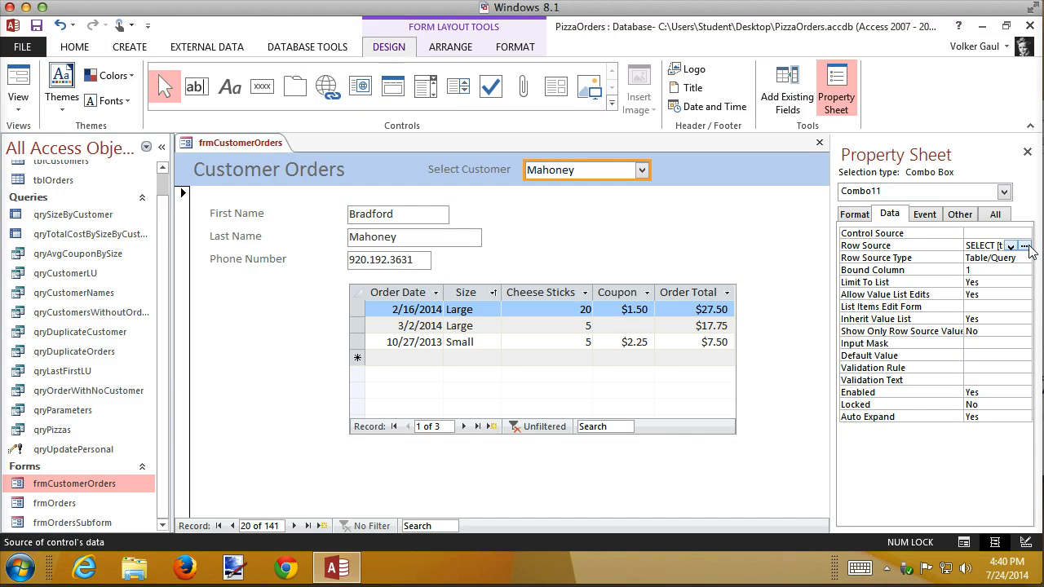
{"action": "left_click", "coordinate": [1025, 245]}
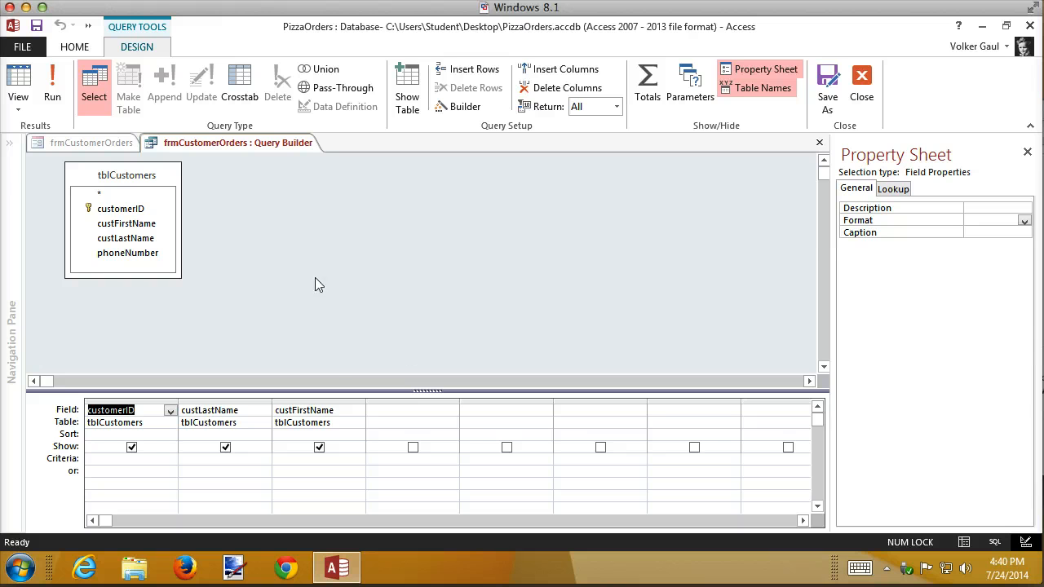
{"action": "mouse_move", "coordinate": [215, 282]}
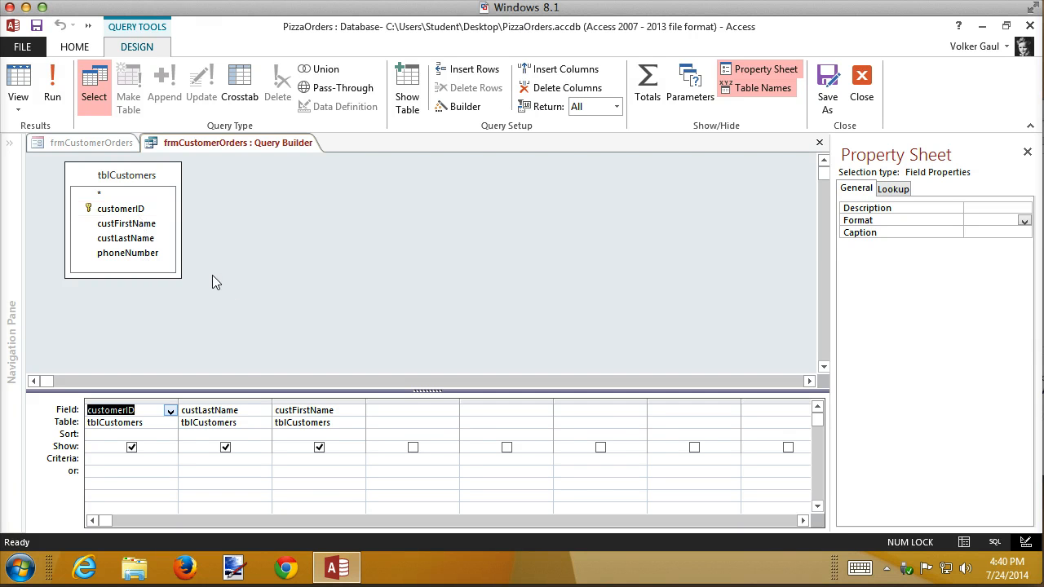
{"action": "mouse_move", "coordinate": [36, 194]}
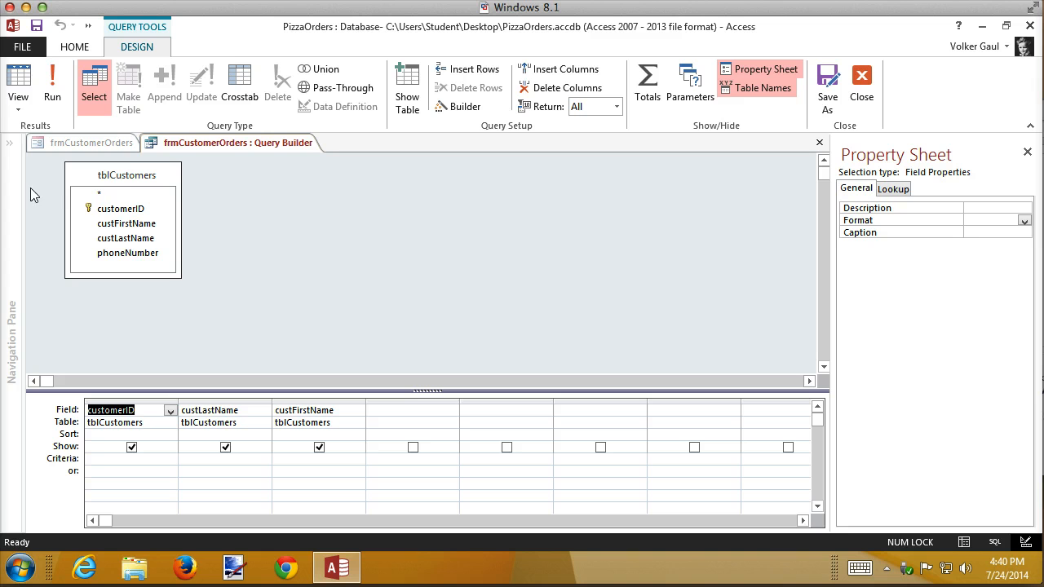
{"action": "left_click", "coordinate": [18, 82]}
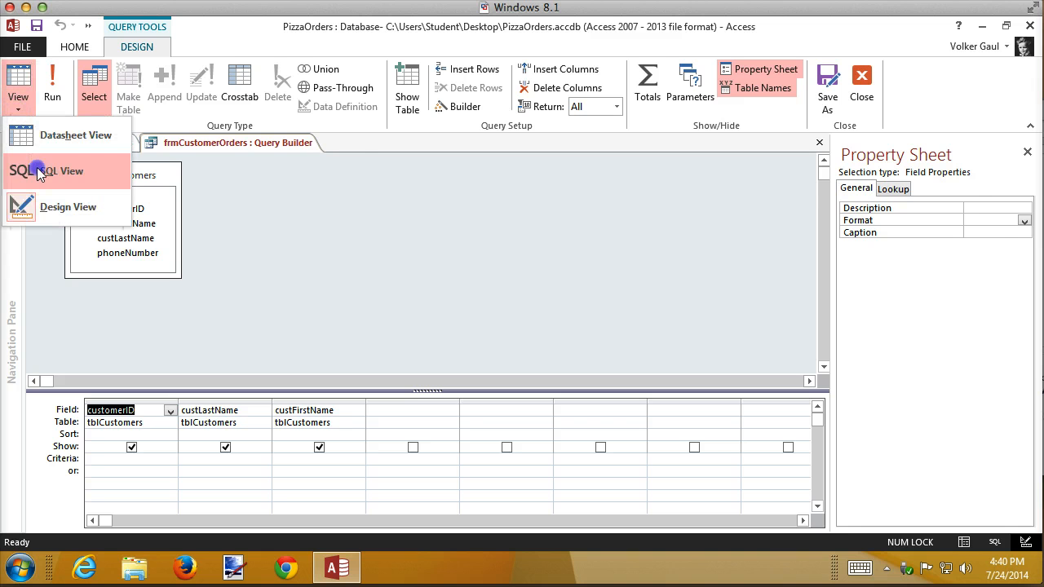
{"action": "left_click", "coordinate": [52, 171]}
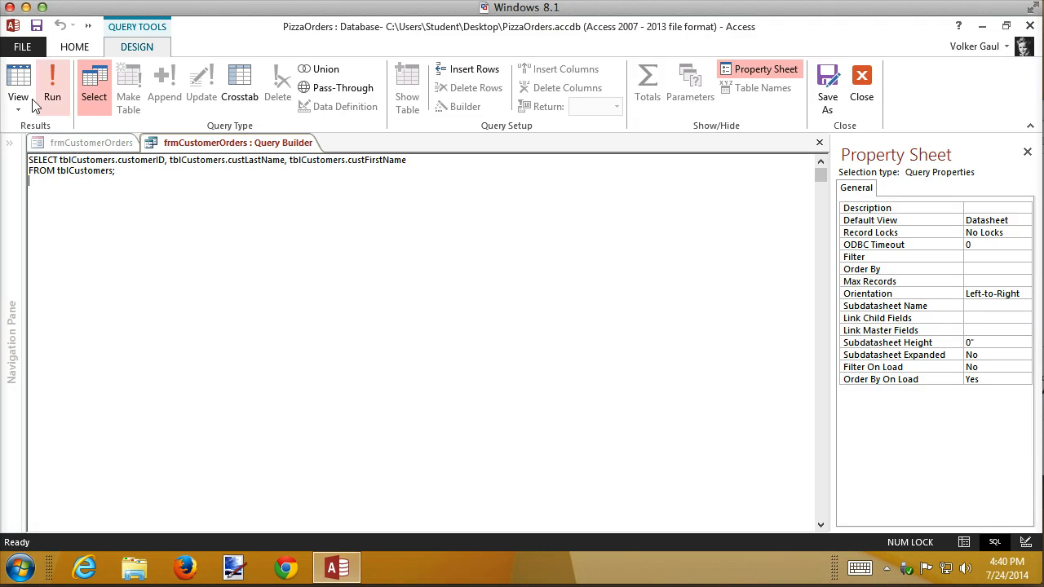
{"action": "left_click", "coordinate": [52, 84]}
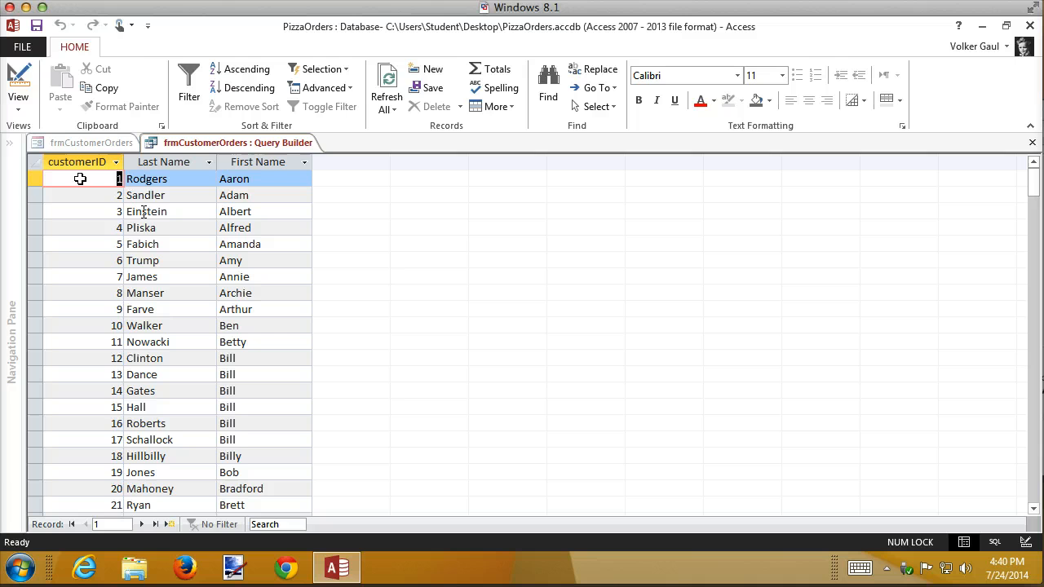
{"action": "left_click", "coordinate": [18, 82]}
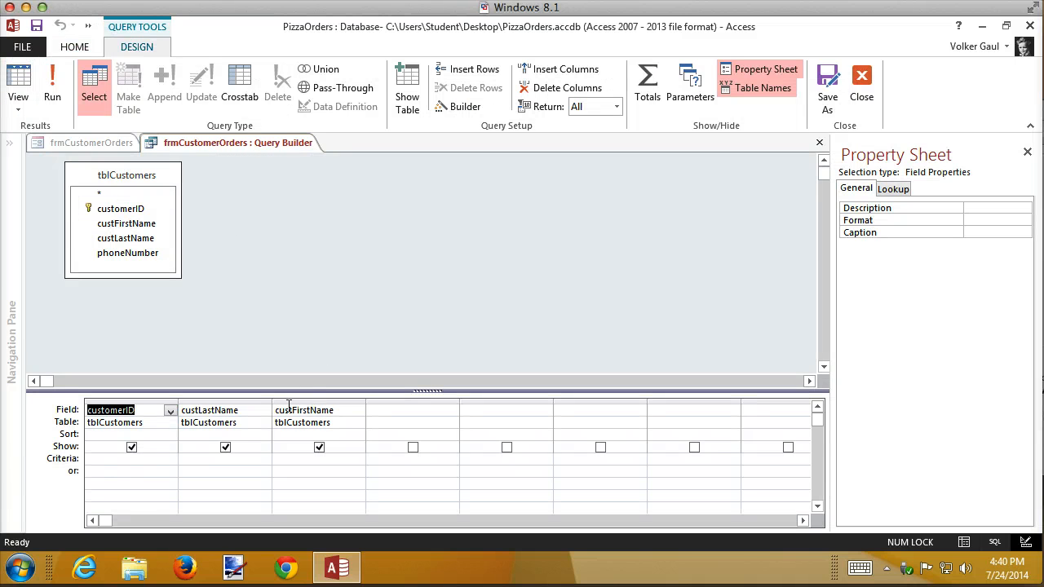
- Sort the row source ascending by custLastName then custFirstName and save it back to the combo box
{"action": "left_click", "coordinate": [265, 434]}
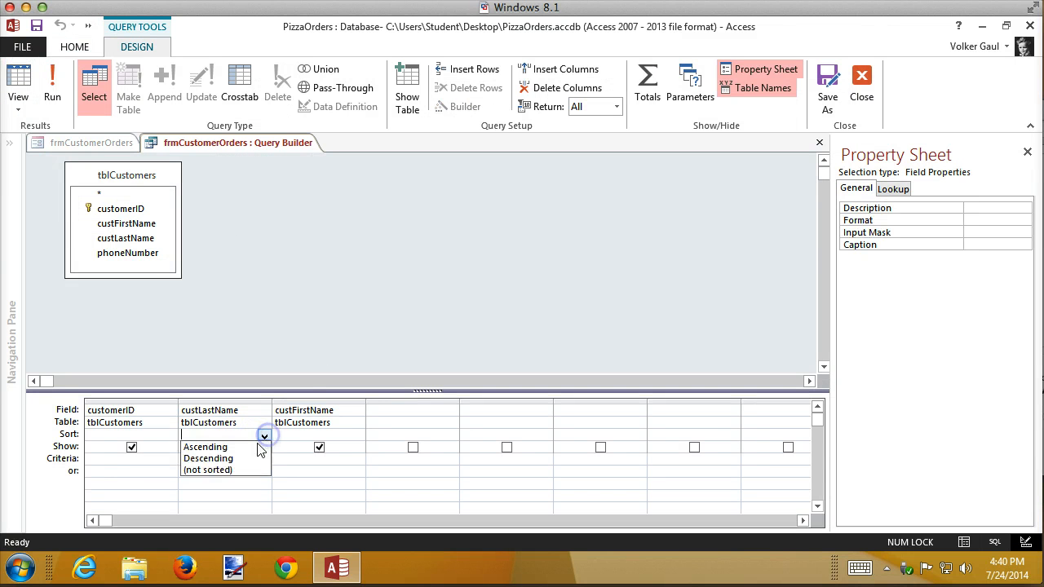
{"action": "left_click", "coordinate": [205, 447]}
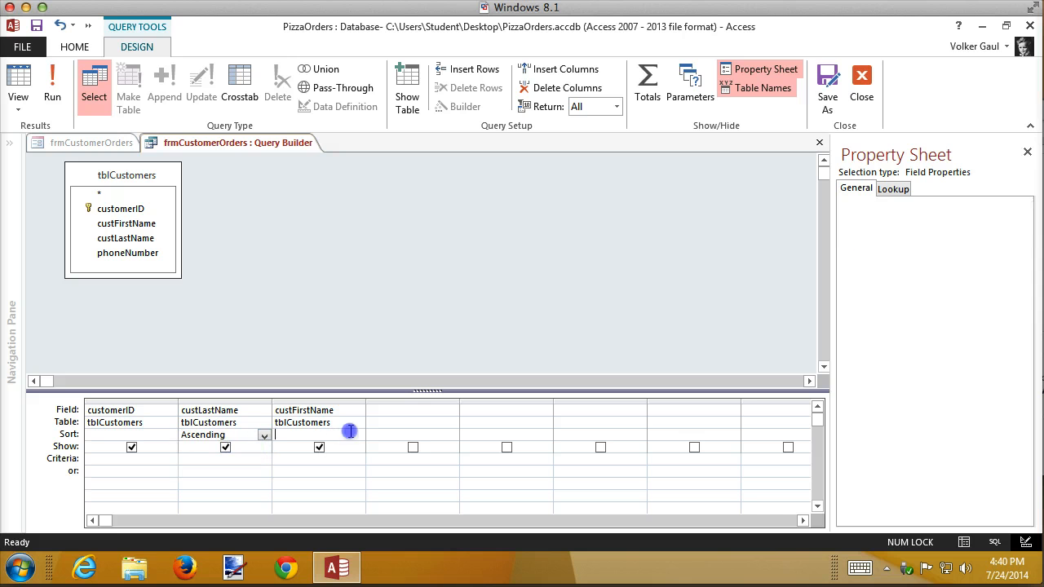
{"action": "left_click", "coordinate": [318, 434]}
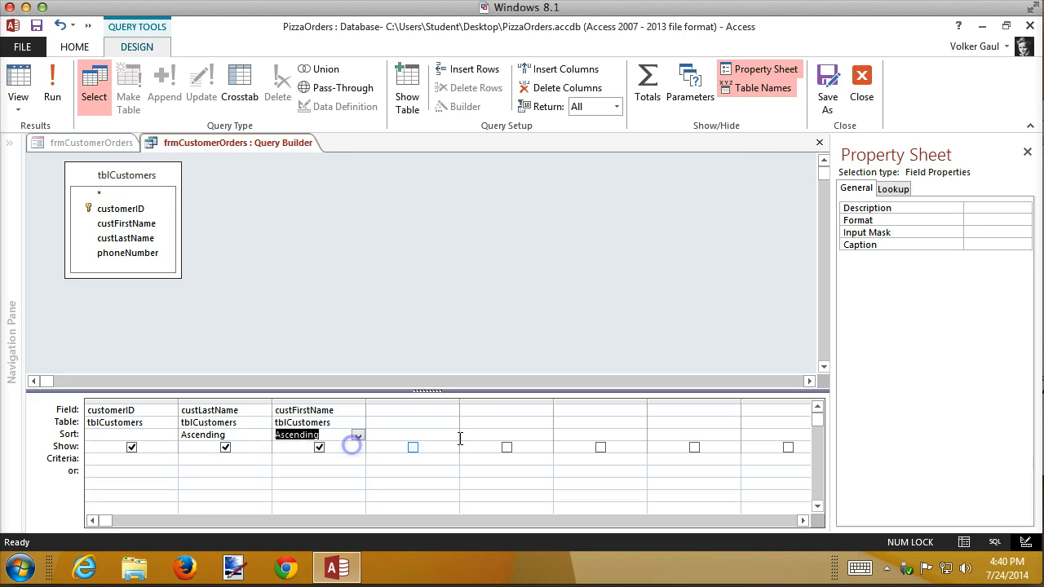
{"action": "left_click", "coordinate": [17, 82]}
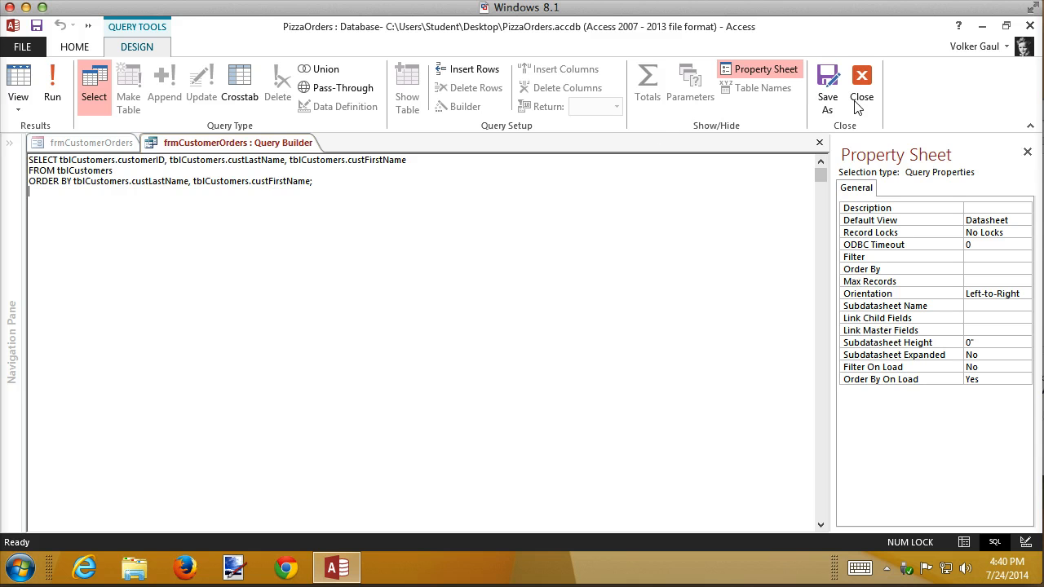
{"action": "left_click", "coordinate": [862, 81]}
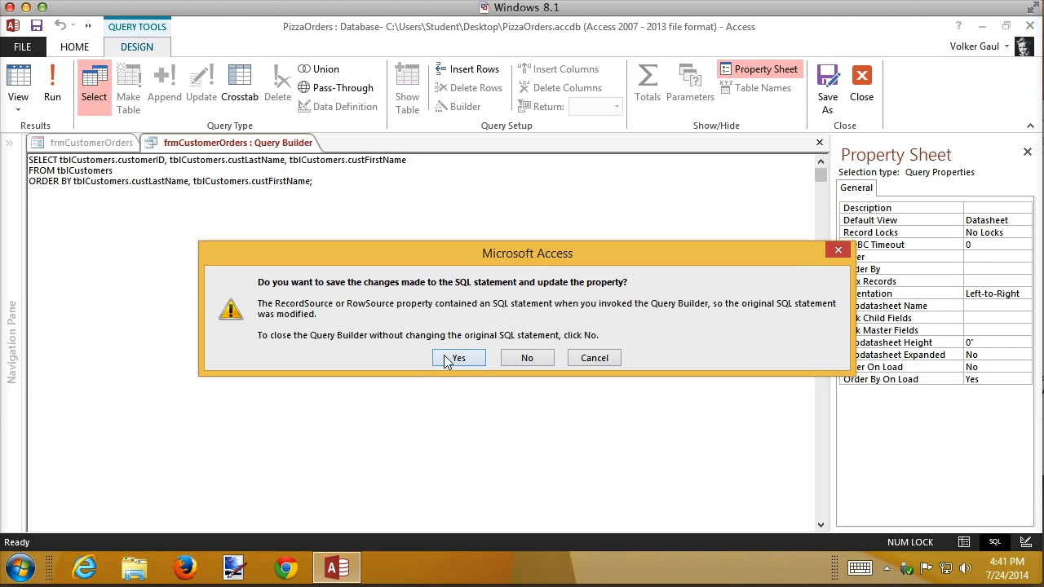
{"action": "left_click", "coordinate": [457, 357]}
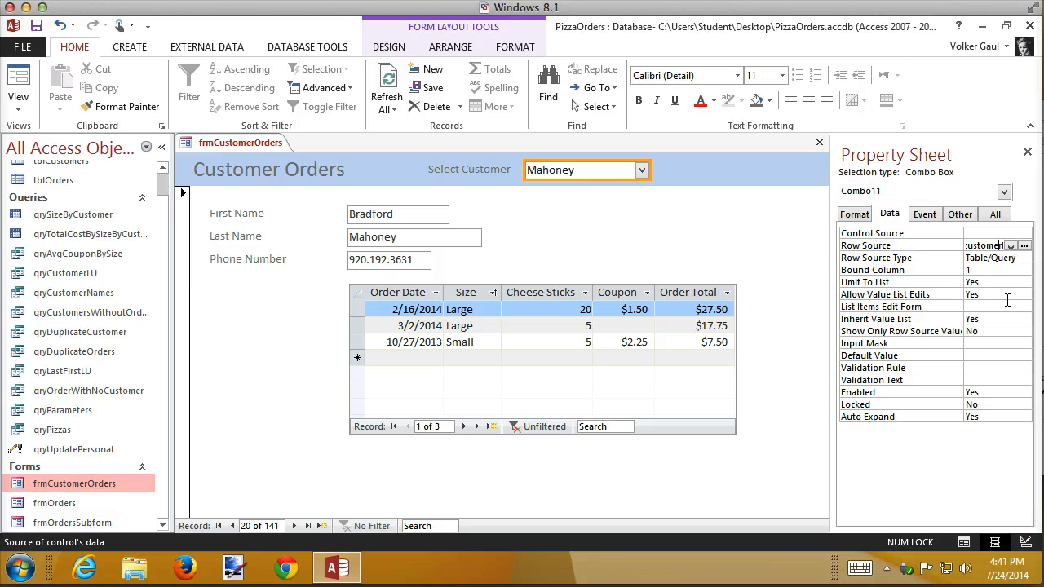
{"action": "type", "text": "custFirst"}
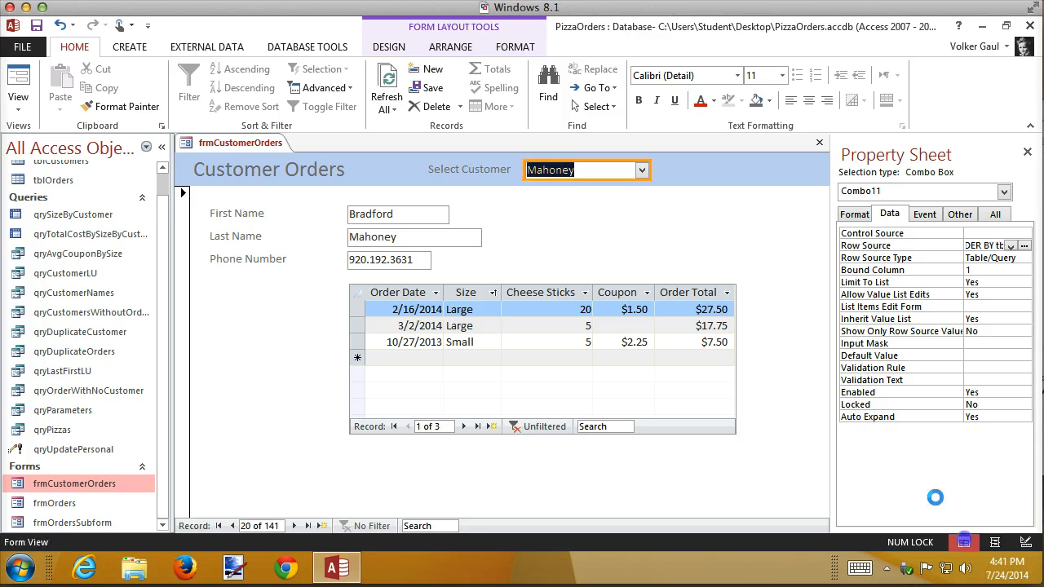
{"action": "left_click", "coordinate": [643, 170]}
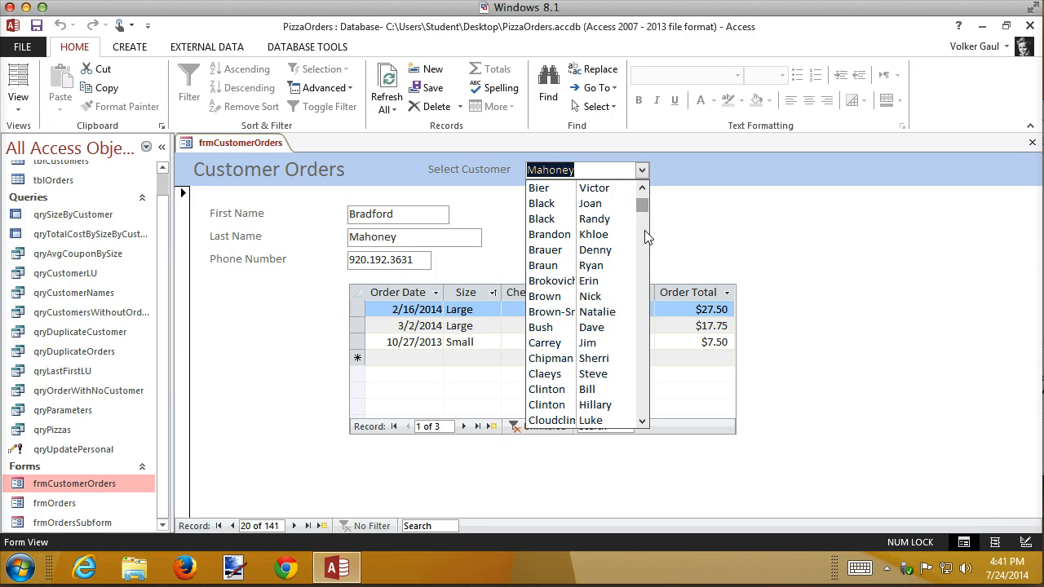
{"action": "scroll", "scroll_direction": "down", "scroll_amount": 3}
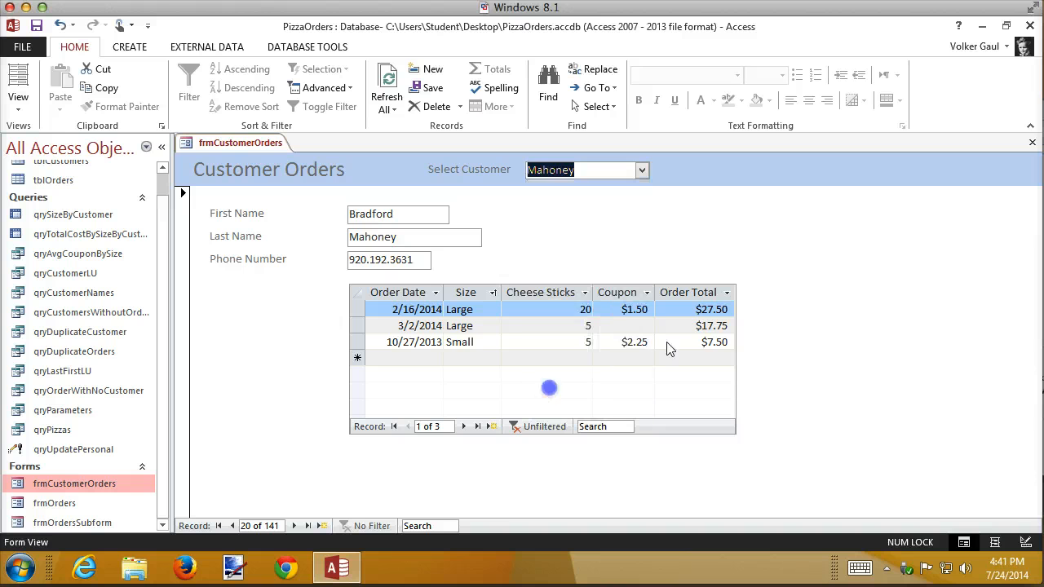
{"action": "left_click", "coordinate": [642, 169]}
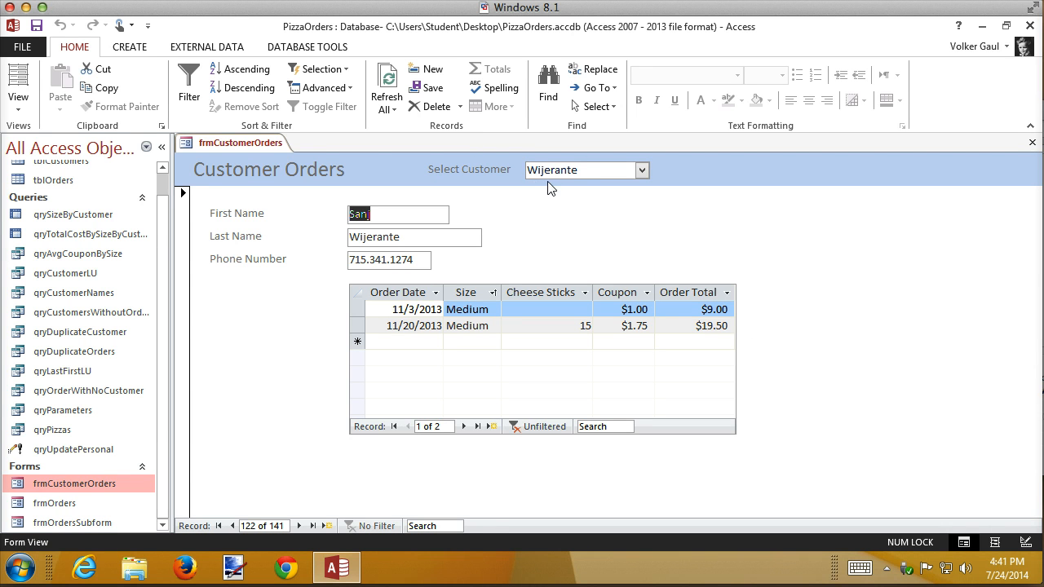
{"action": "mouse_move", "coordinate": [497, 207]}
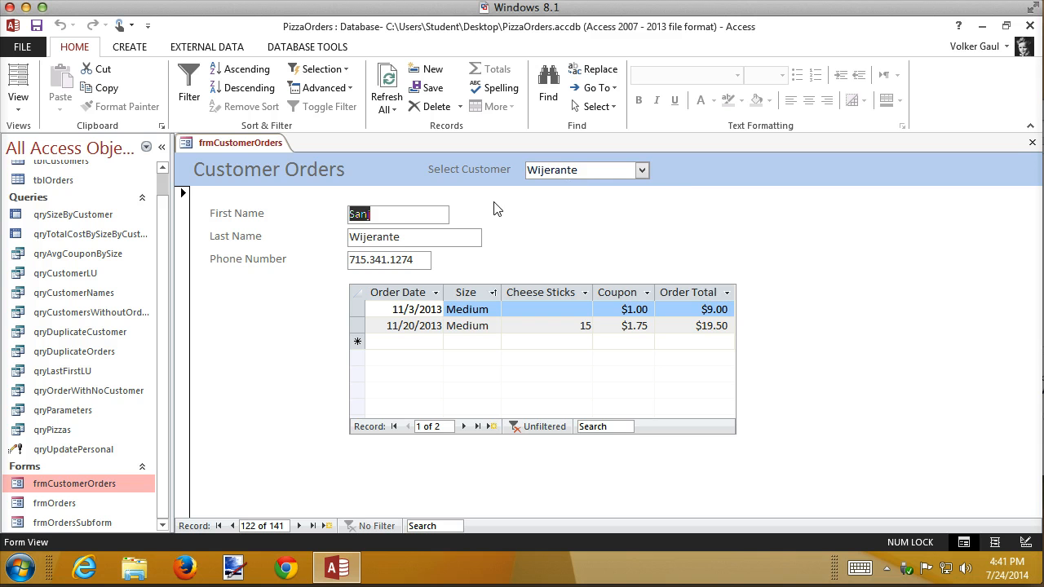
{"action": "mouse_move", "coordinate": [692, 192]}
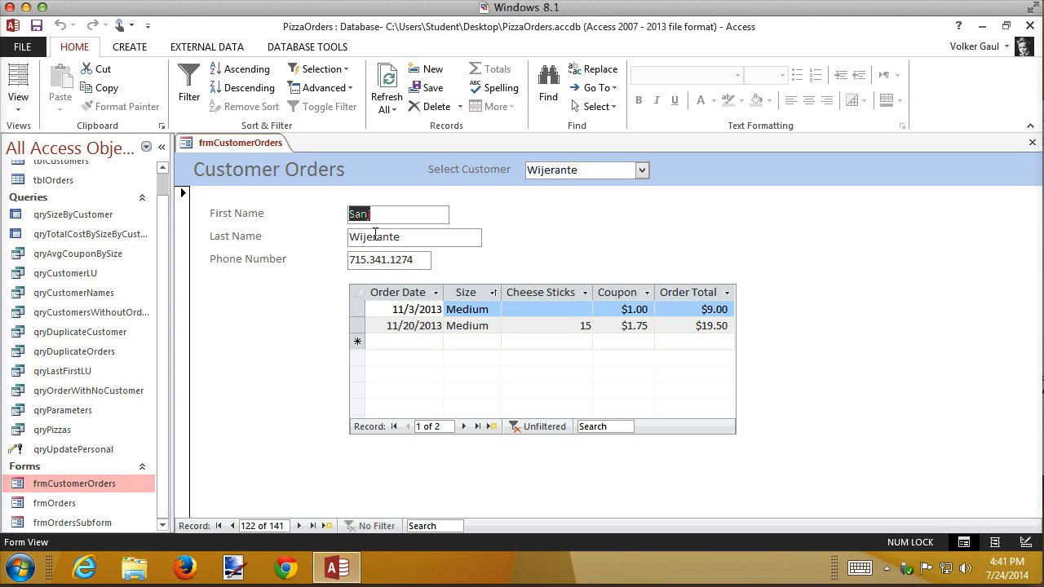
{"action": "mouse_move", "coordinate": [451, 347]}
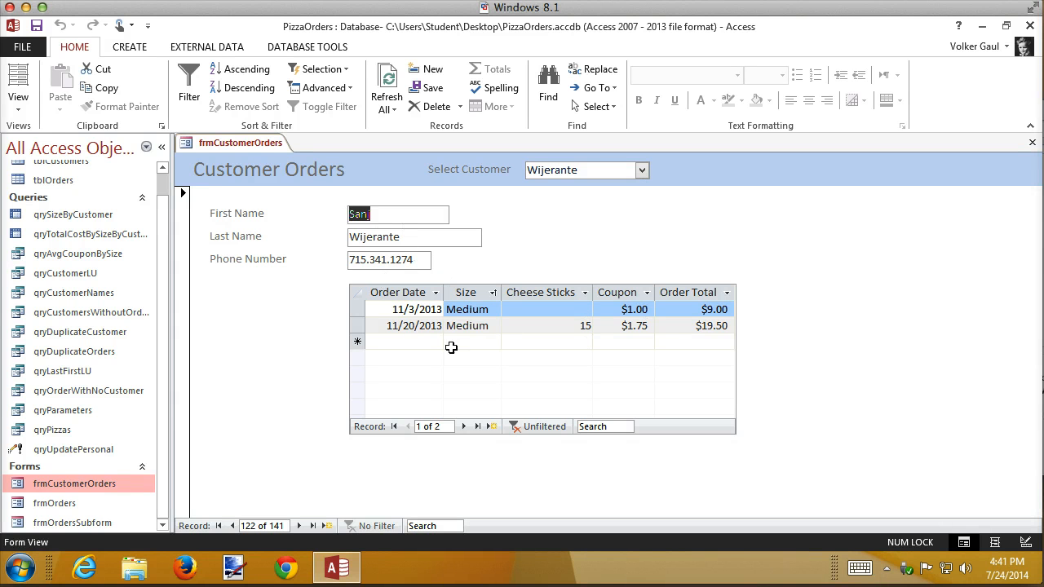